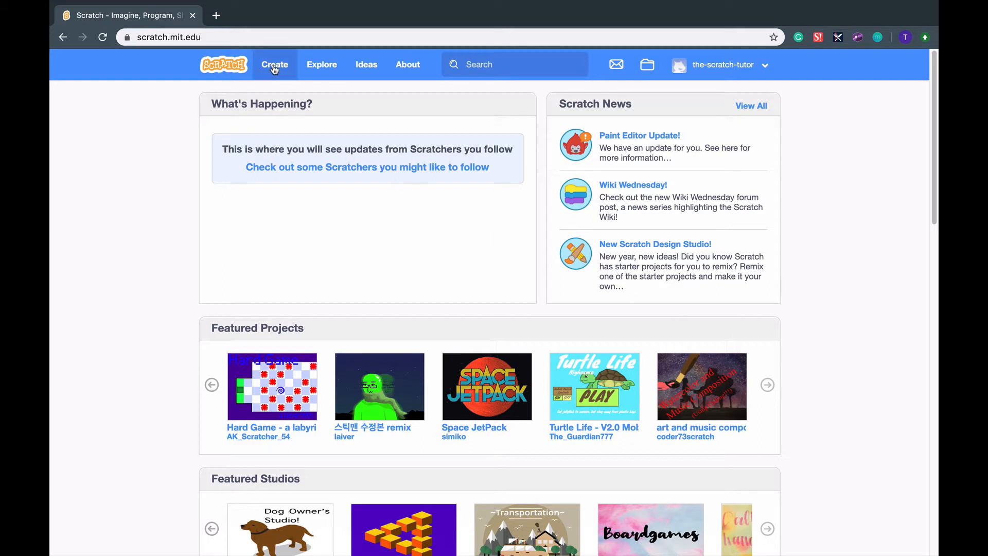
Start a new untitled project from the home page's Create link.
click(274, 64)
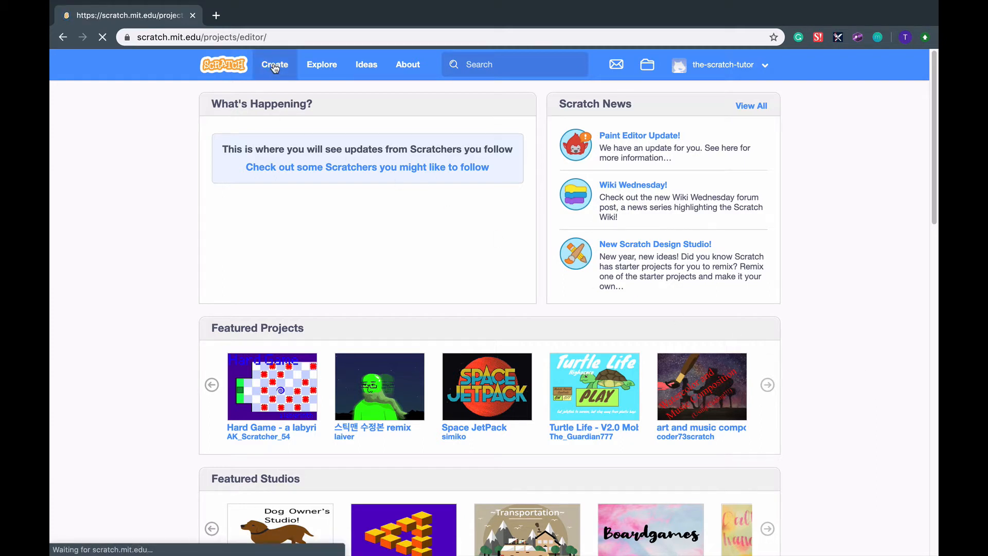
click(274, 63)
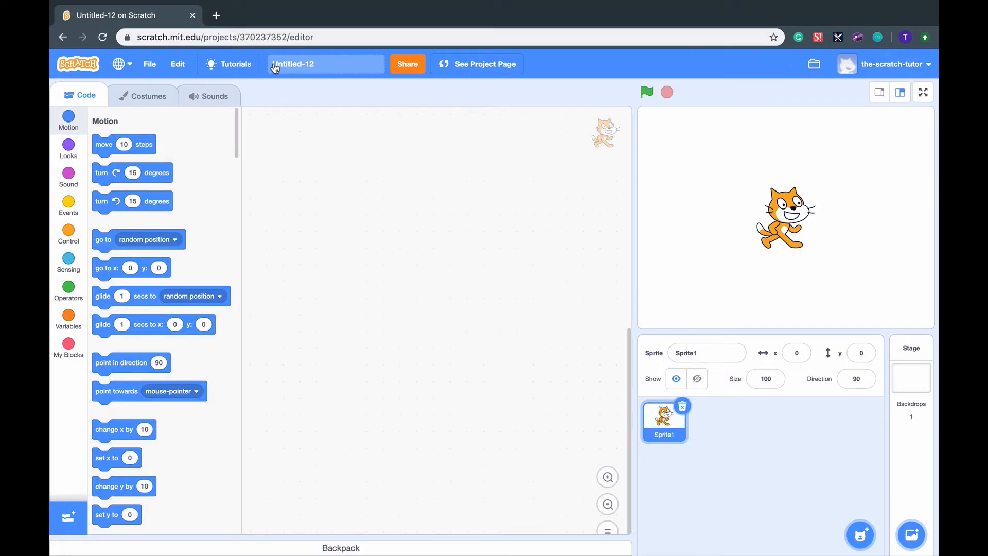
mouse_move(638, 126)
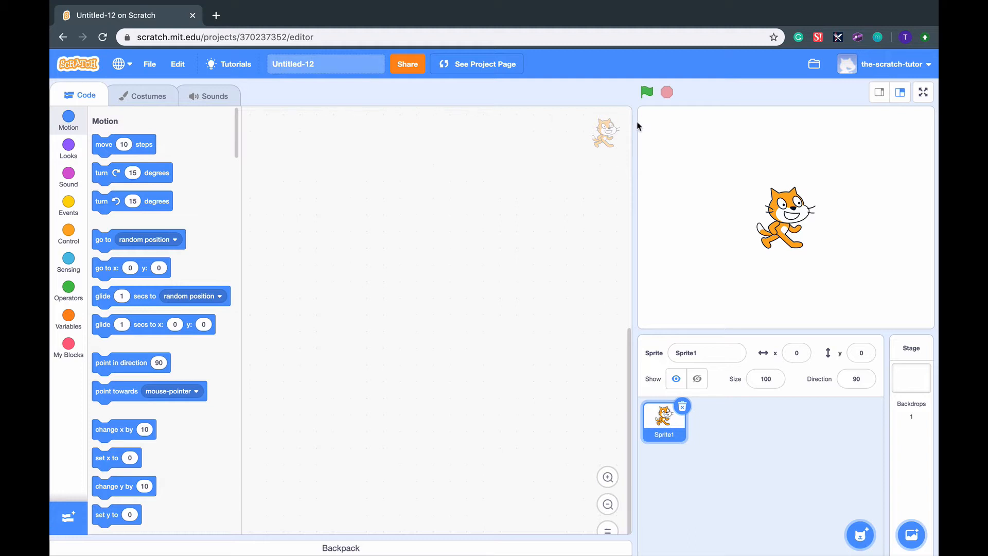
mouse_move(677, 129)
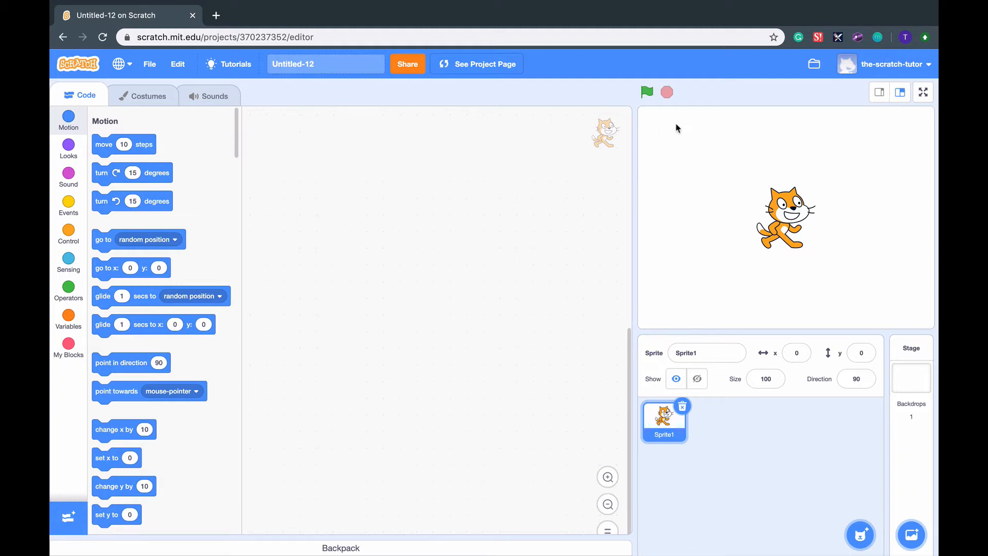
mouse_move(649, 123)
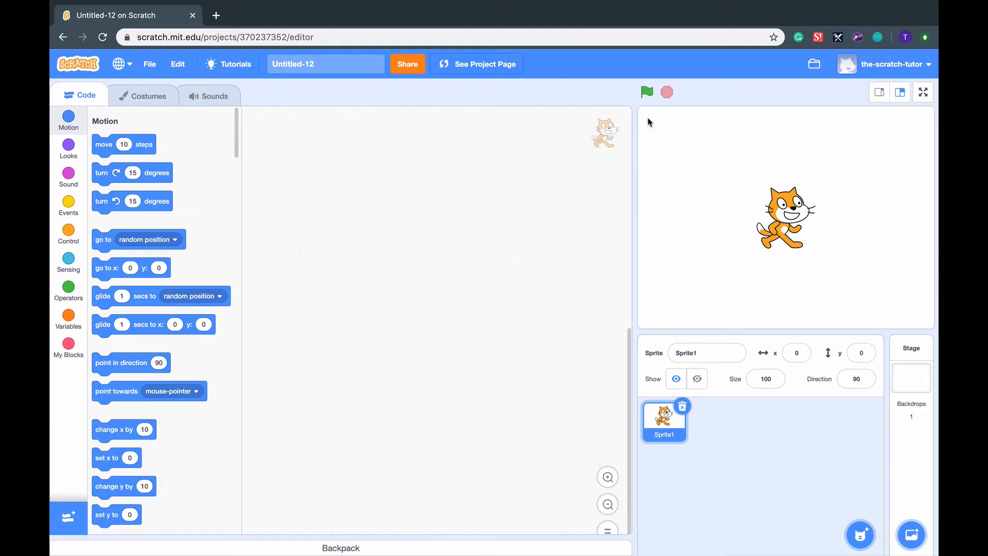
mouse_move(646, 92)
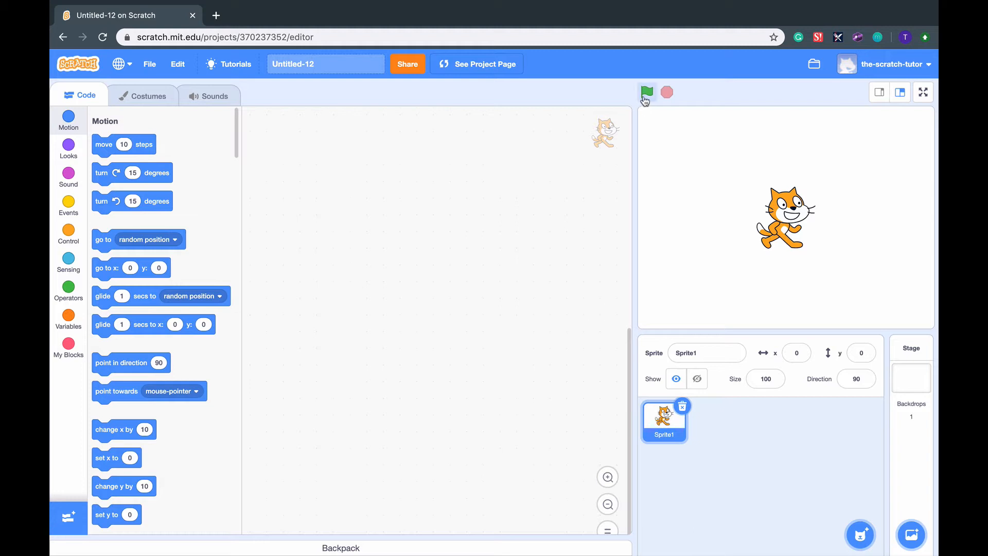
mouse_move(674, 92)
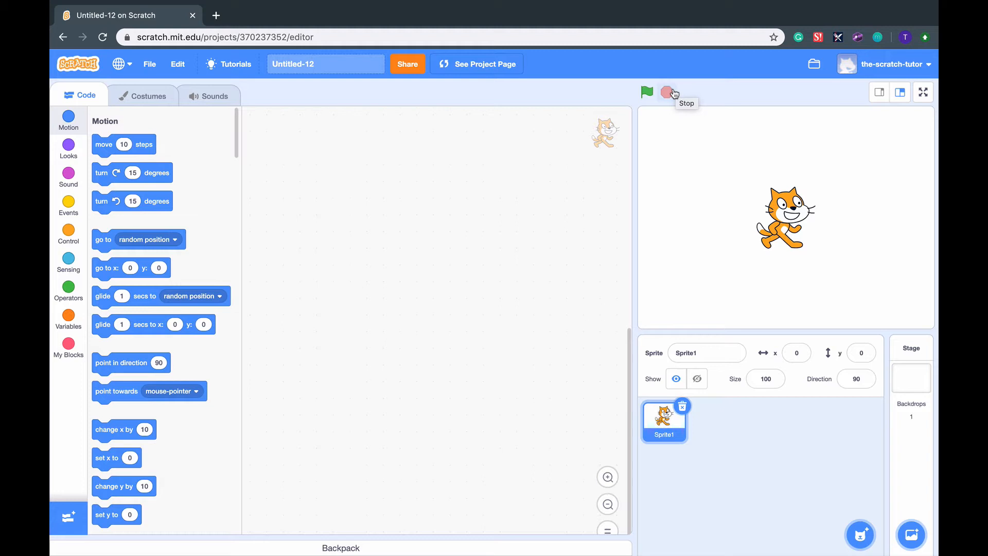
mouse_move(882, 509)
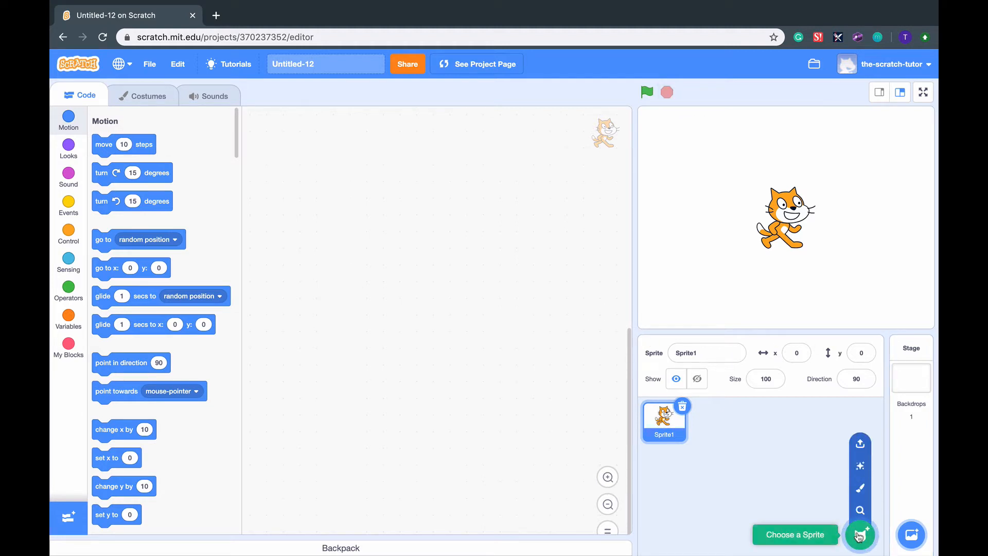
Add the Bear sprite from the library so it joins Scratch Cat on the stage.
click(860, 534)
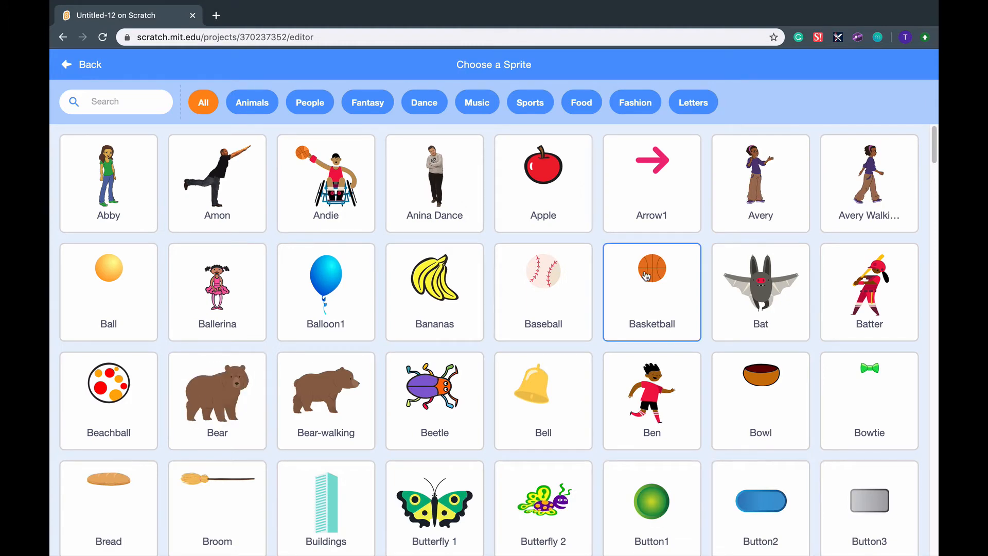
click(82, 64)
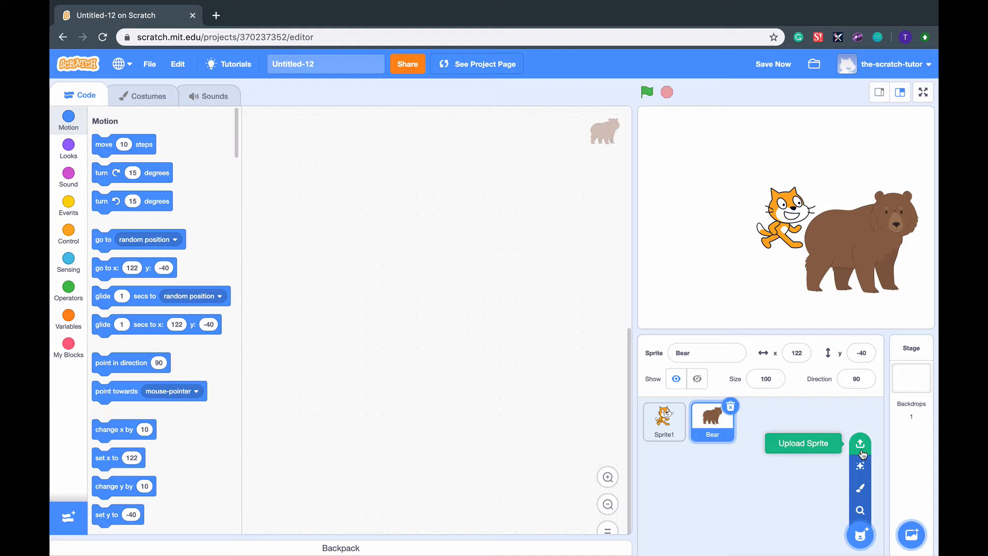
mouse_move(798, 425)
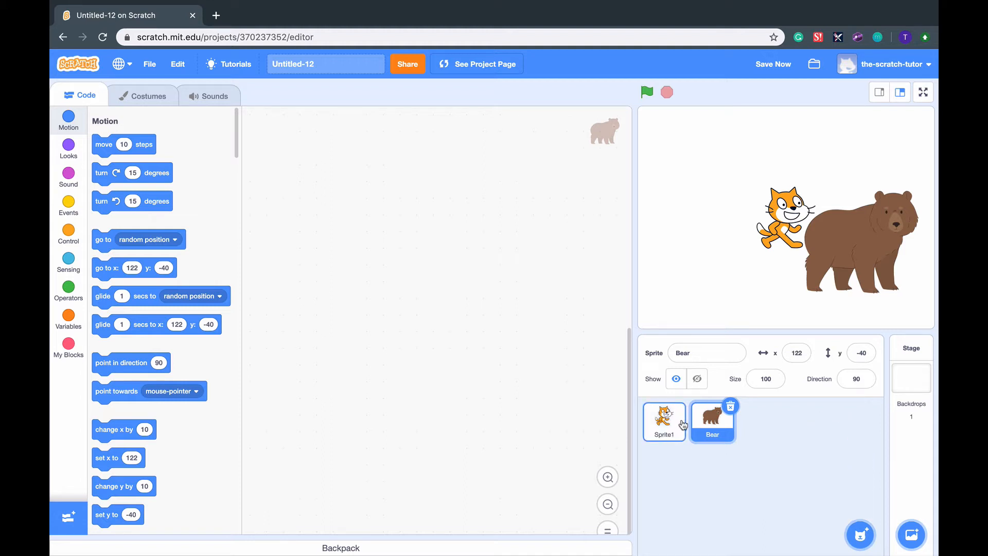
Give Scratch Cat a move 10 steps block and confirm the Bear's code area stays empty.
click(664, 421)
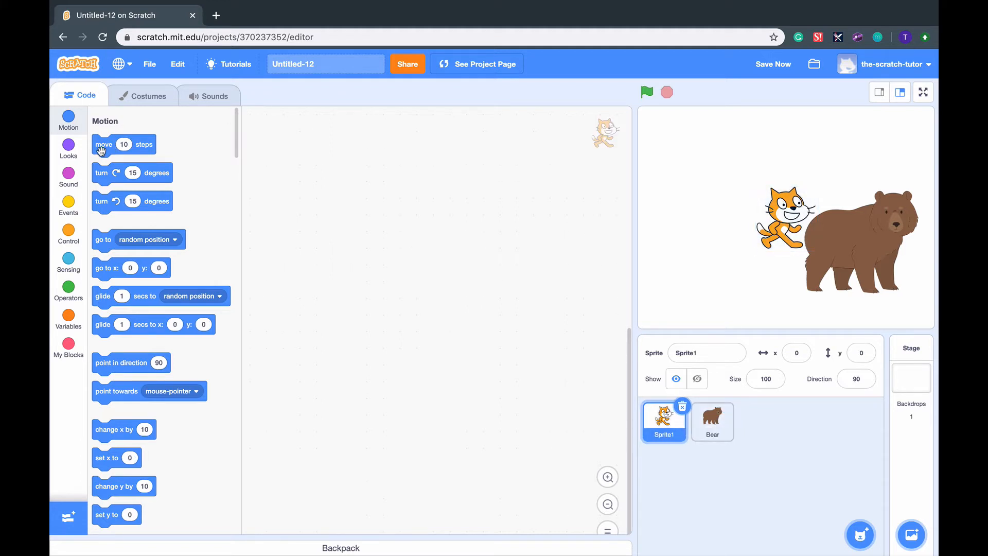
drag(123, 144, 398, 178)
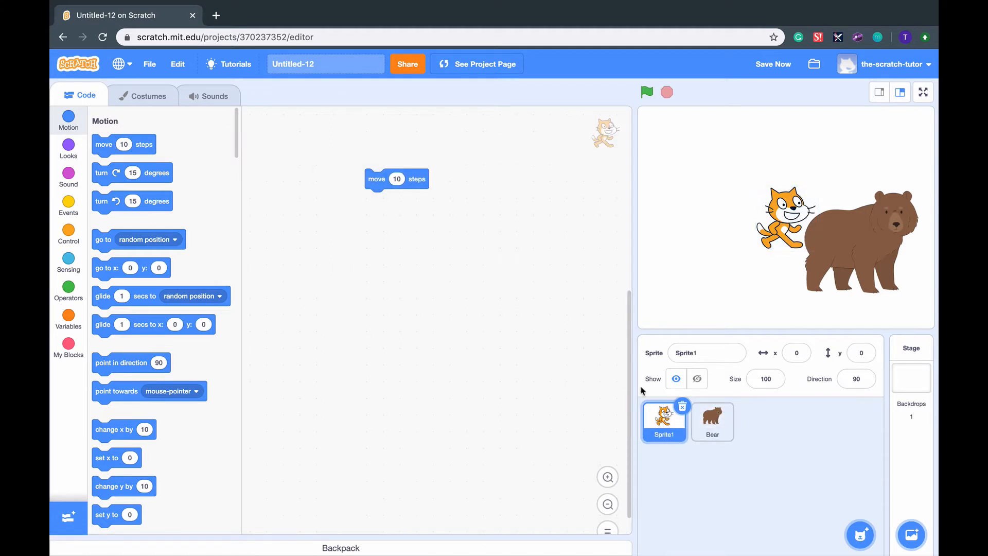
click(712, 422)
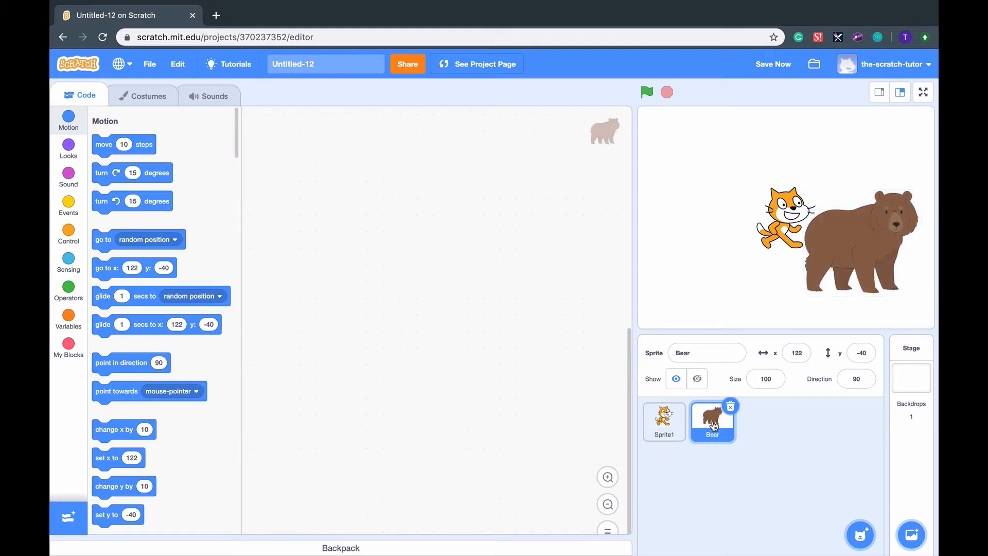
click(662, 421)
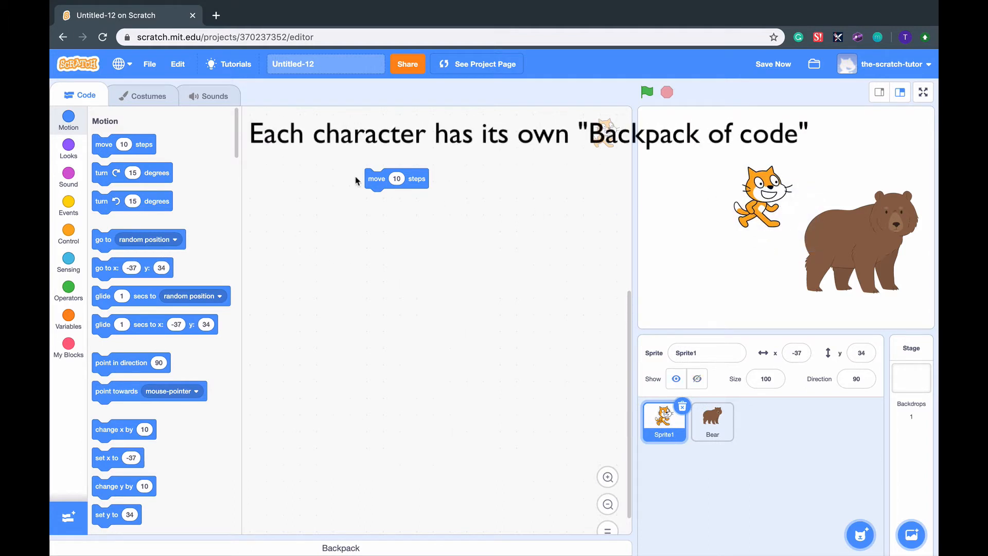
View Scratch Cat's two costumes, try costume2, and leave it wearing costume1.
click(148, 95)
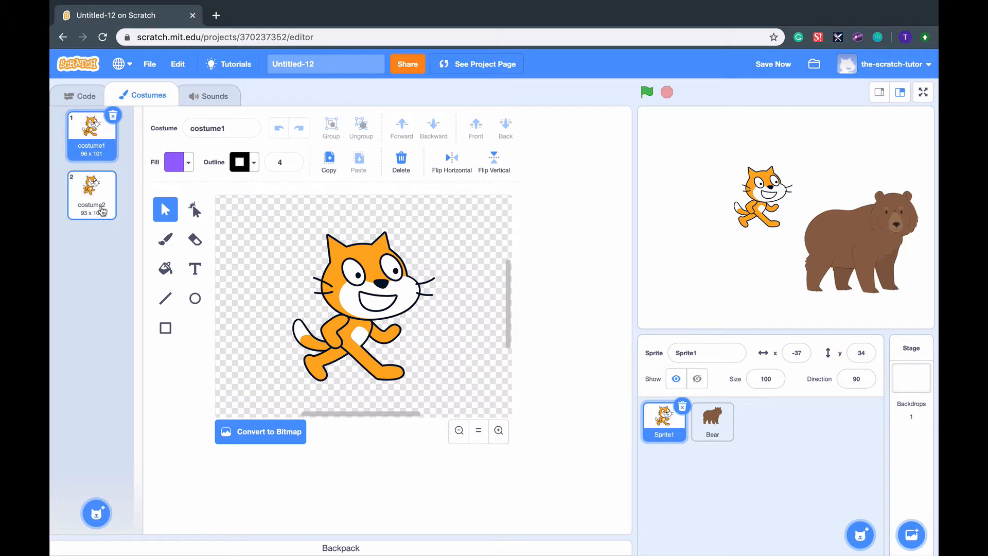
click(92, 195)
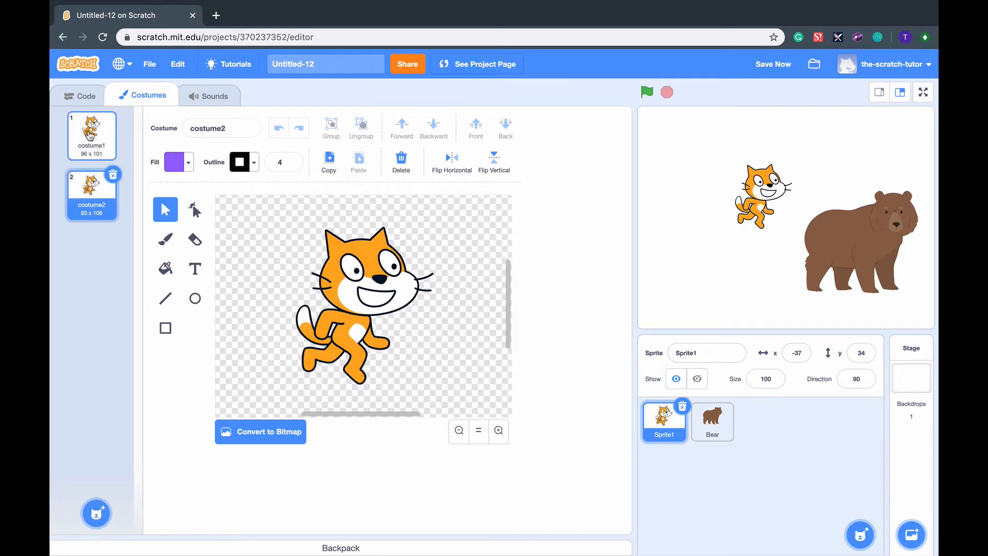
click(91, 135)
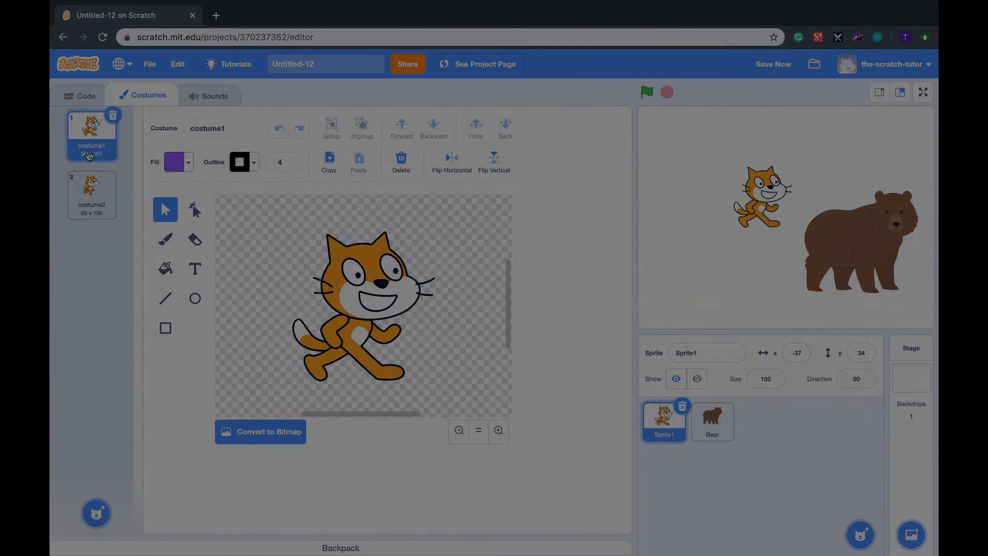
click(81, 95)
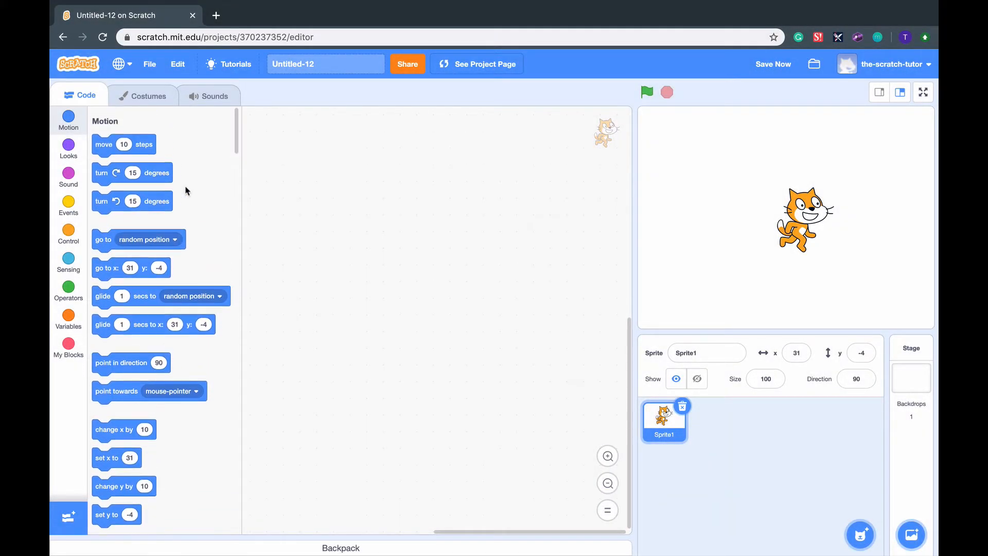
scroll(down, 3)
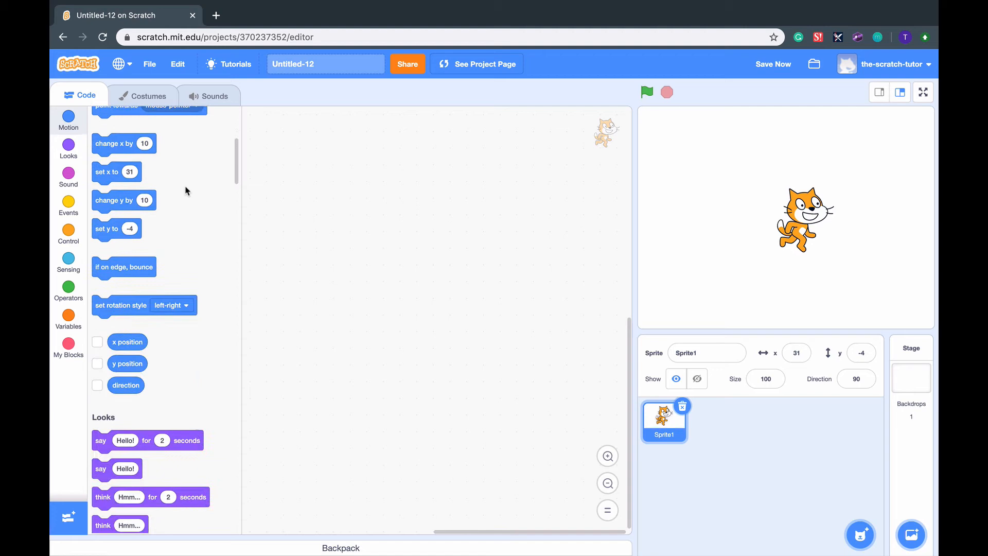
click(68, 122)
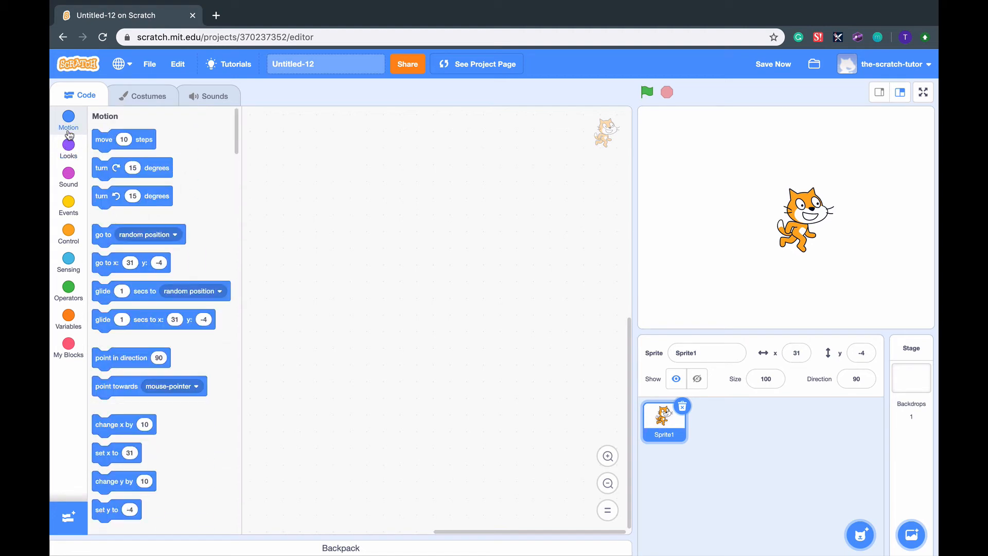
click(68, 148)
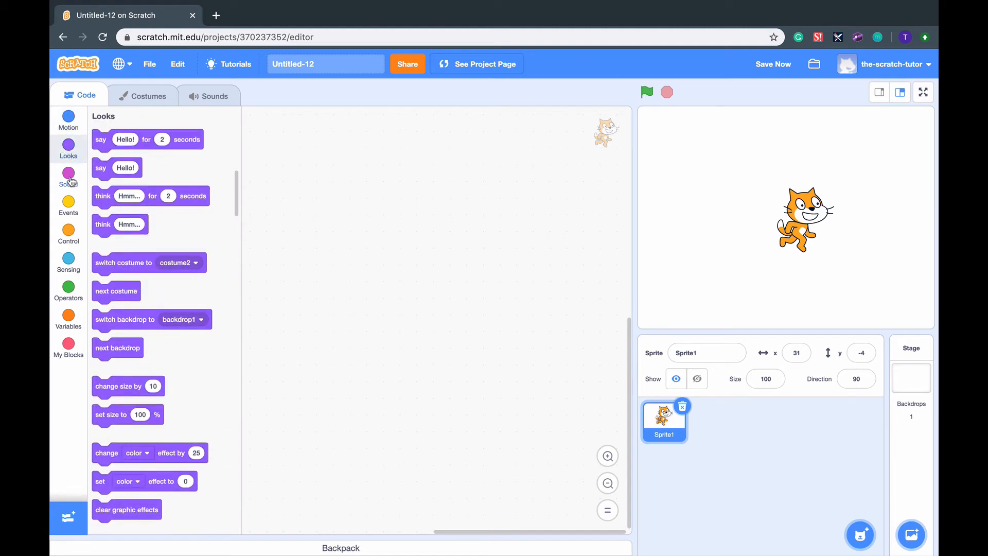
click(68, 119)
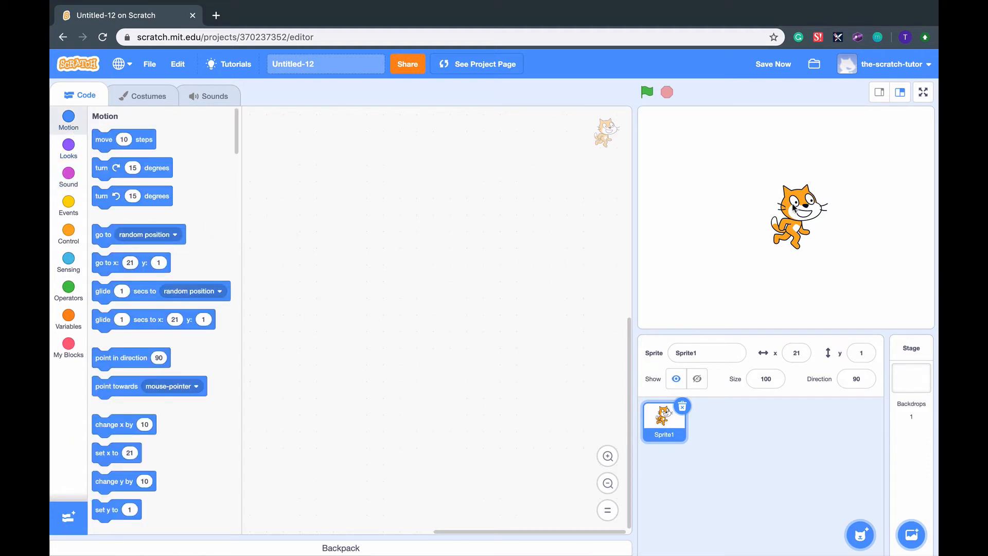
mouse_move(794, 209)
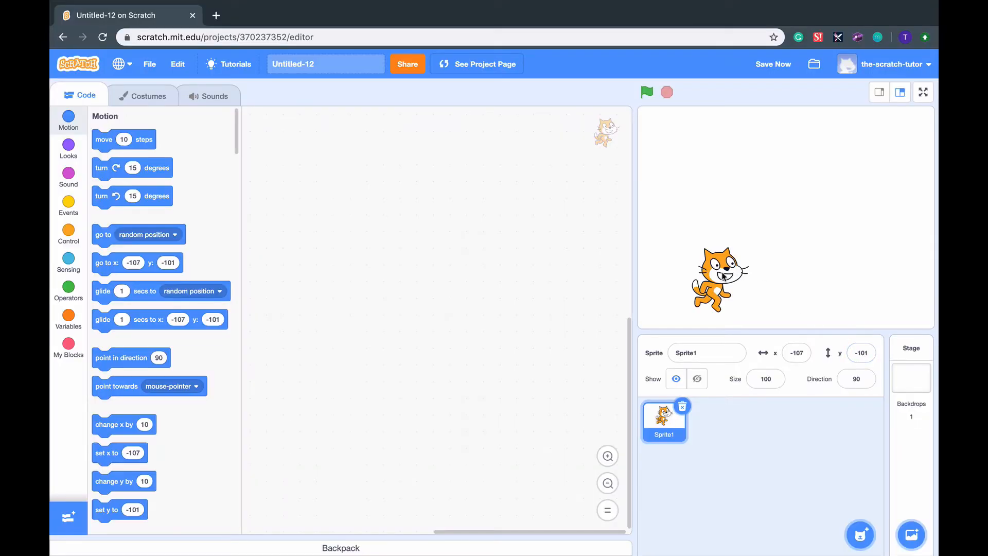
Return Scratch Cat to the stage centre at x 0, y 0.
click(796, 352)
text(0)
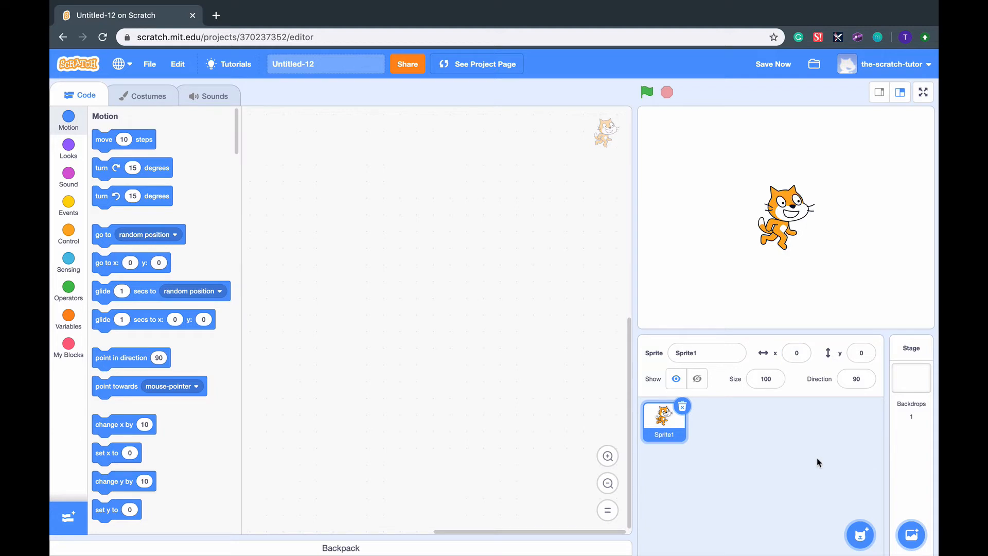
mouse_move(628, 283)
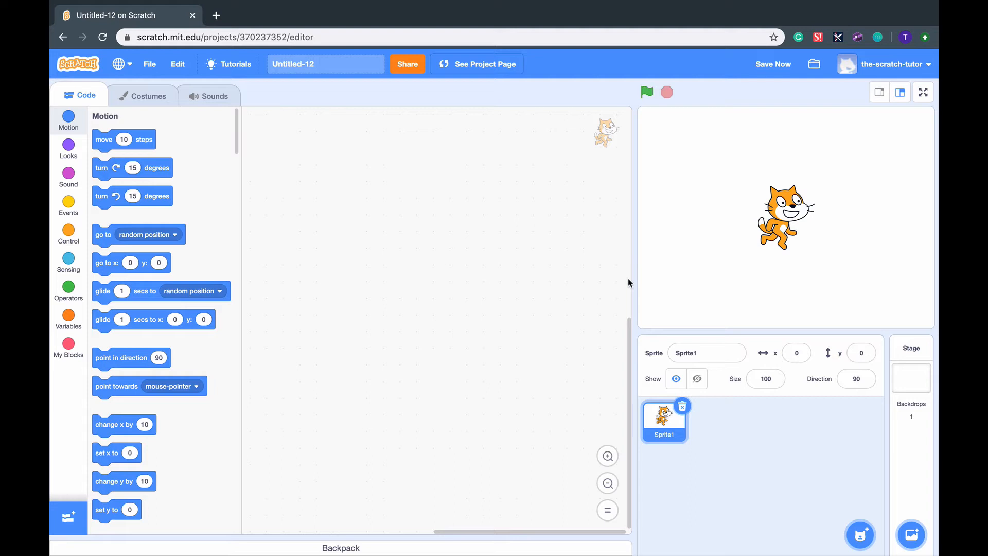
mouse_move(220, 229)
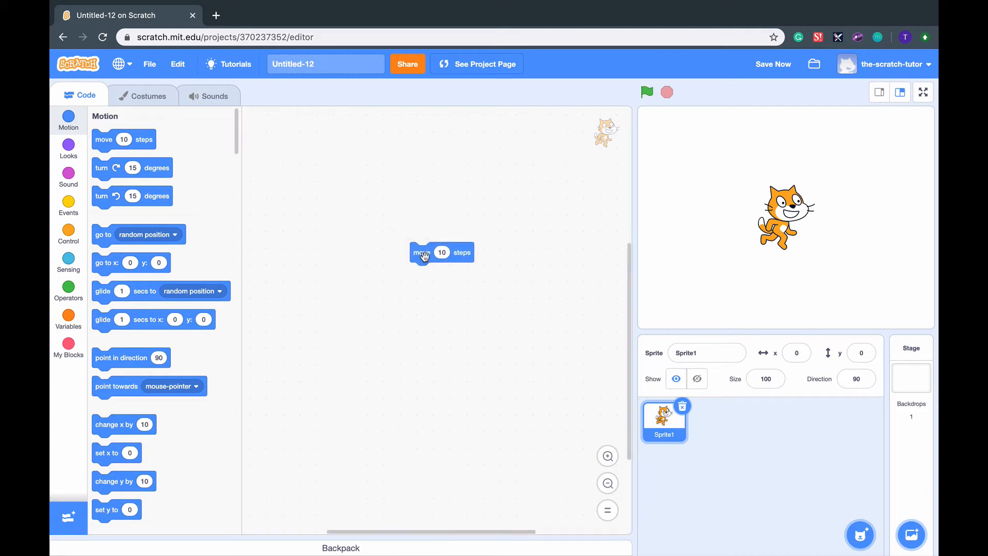
Run the move 10 steps and change x by 10 blocks to shift the cat right.
click(421, 252)
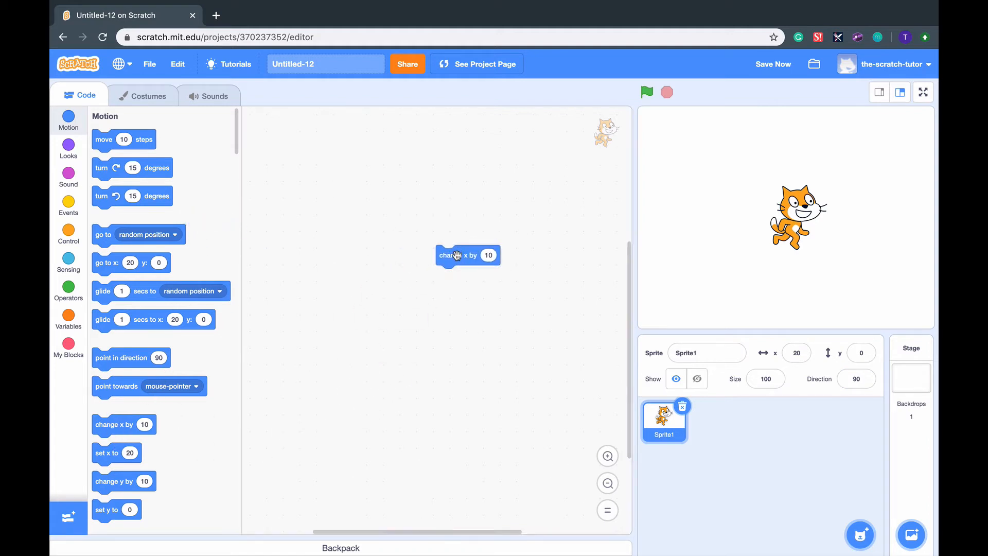
click(467, 255)
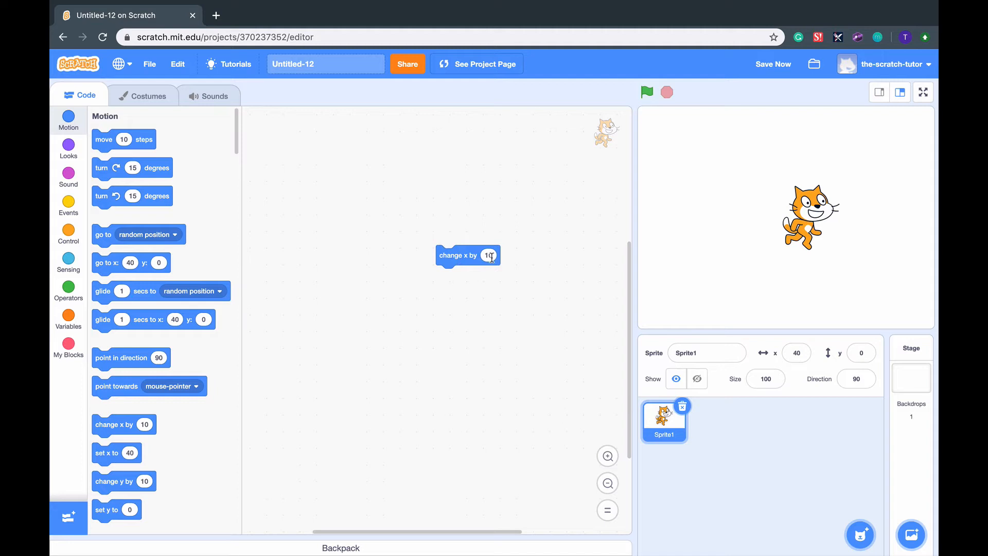
right_click(466, 256)
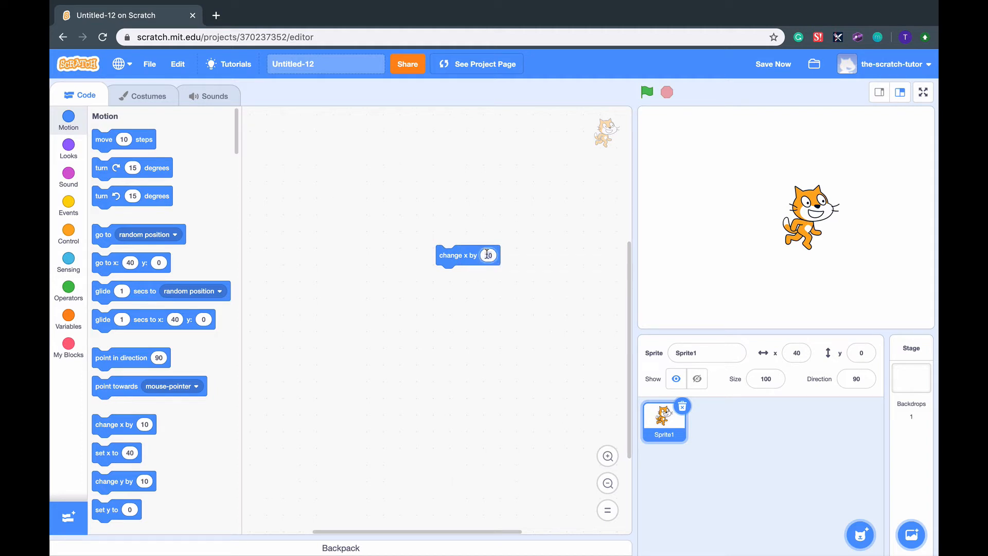
Change the x amount to 30 and run it twice, sliding the cat to x 130.
click(774, 64)
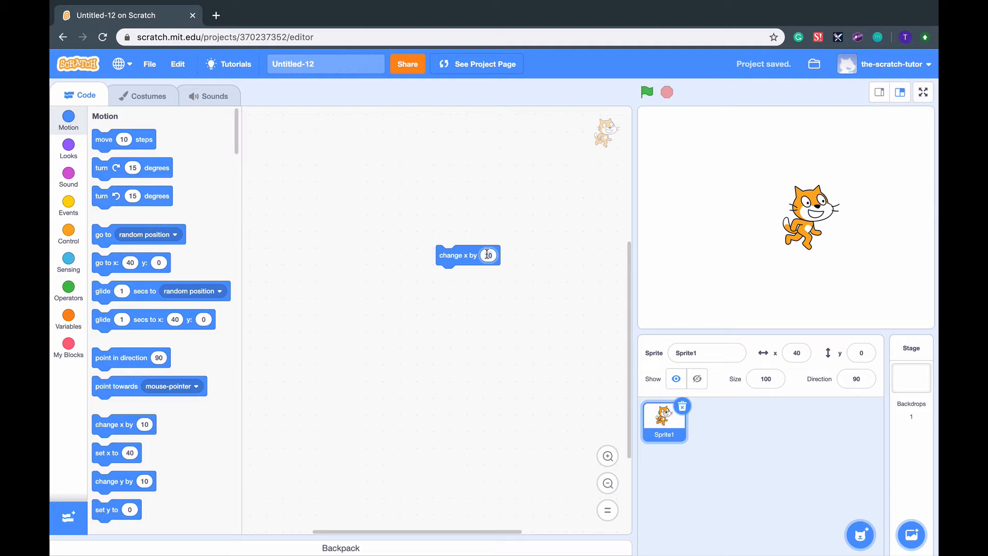
text(30)
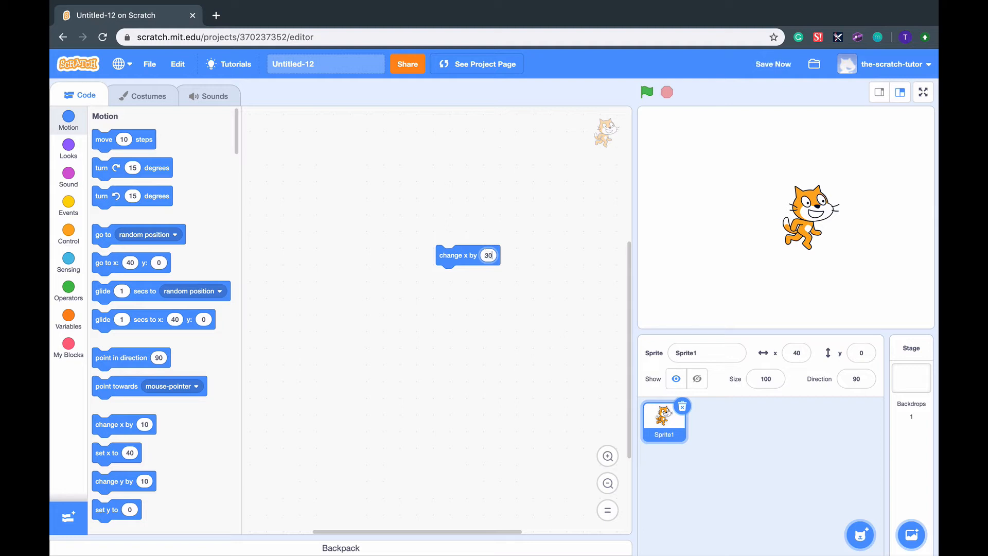
click(467, 255)
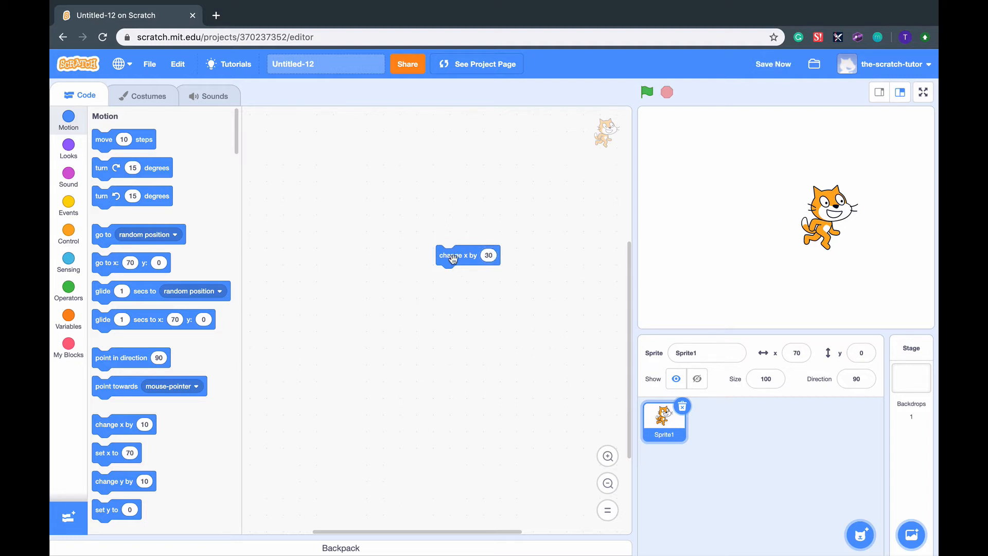
click(467, 255)
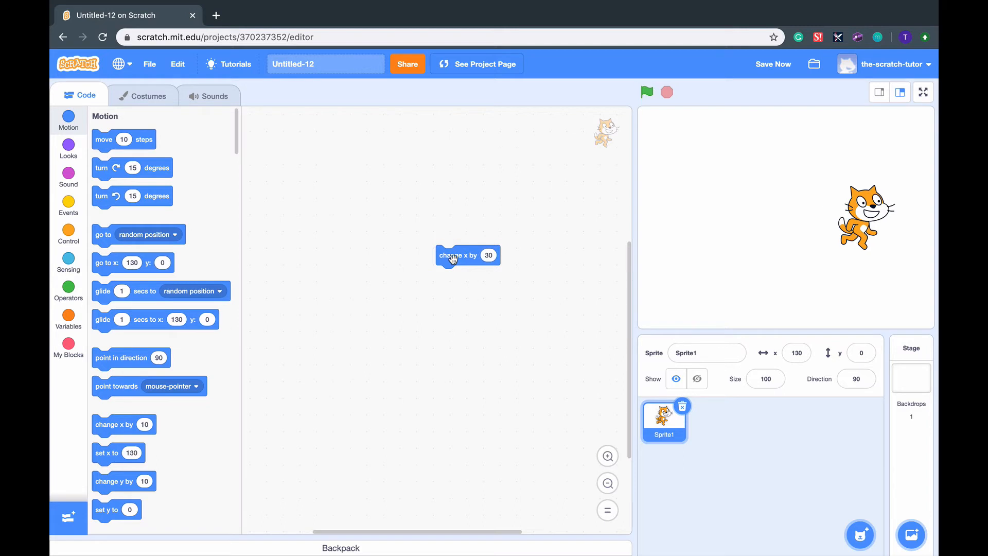
mouse_move(500, 275)
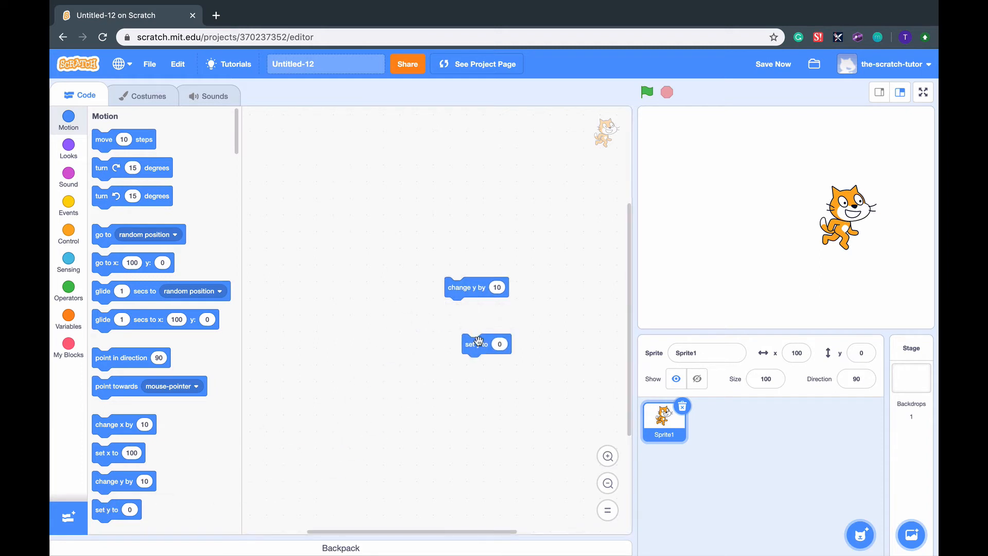
Run the change y by -40 and set y to 90 blocks, leaving the cat at y 90.
click(497, 287)
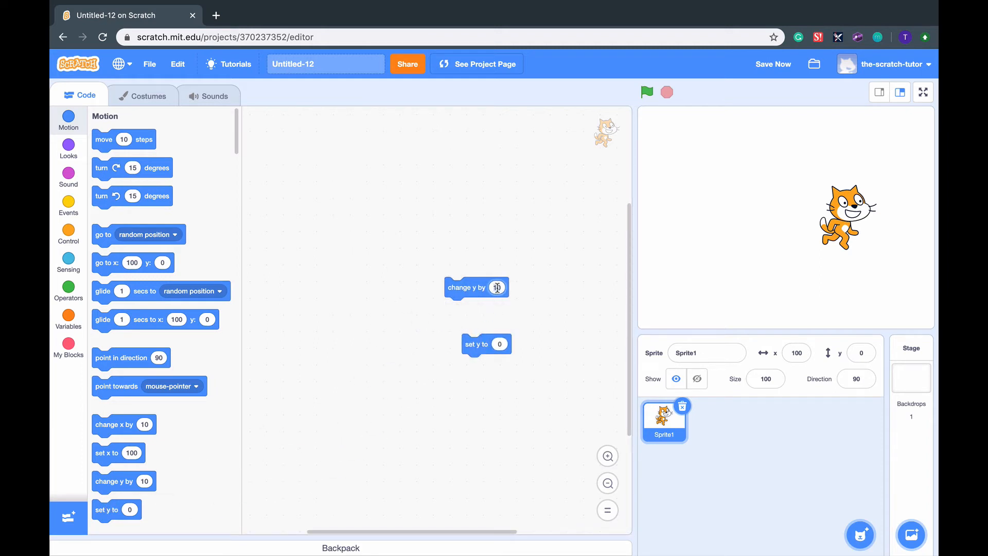
click(497, 287)
text(-40)
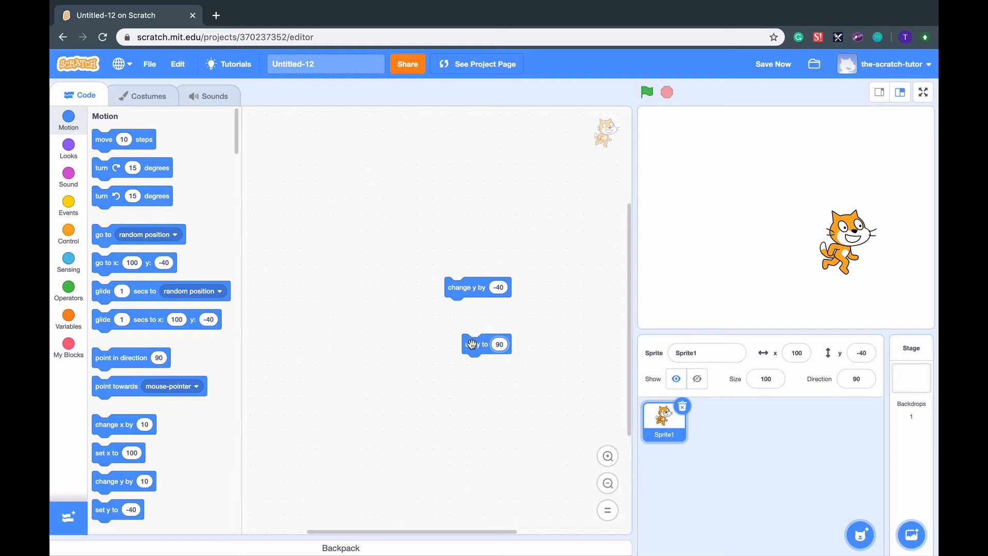
click(476, 344)
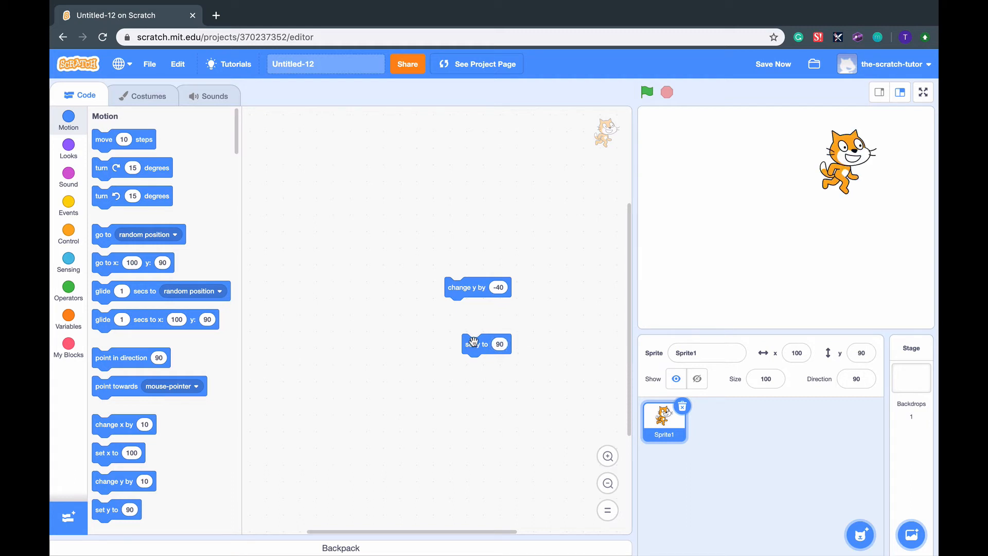
Build a when green flag clicked script with a move 10 steps block attached.
click(68, 205)
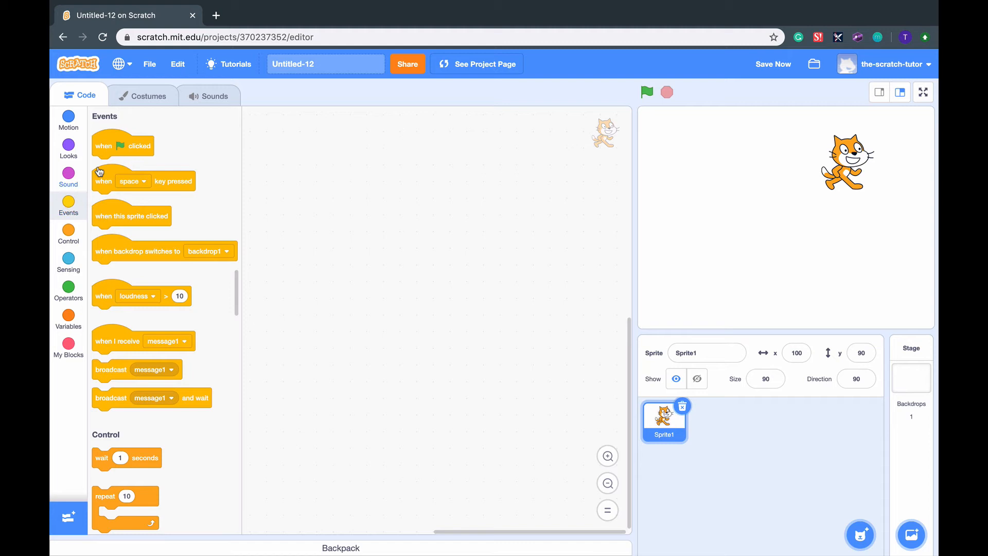
mouse_move(109, 148)
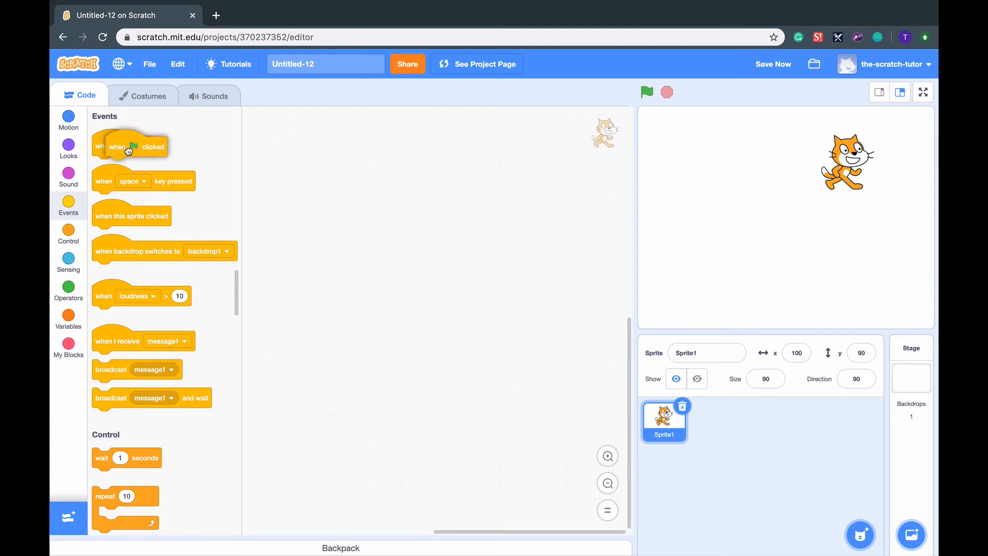
drag(130, 146, 347, 153)
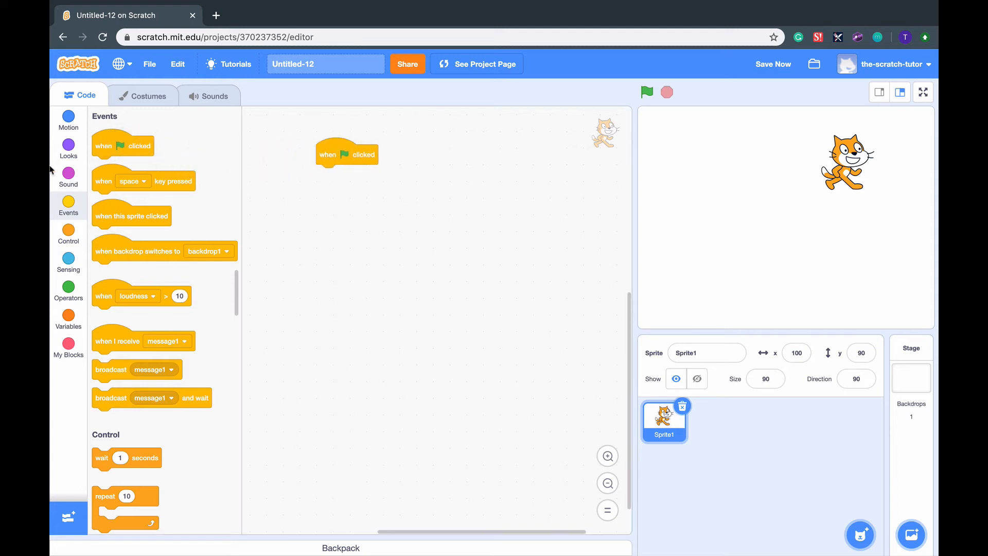
click(68, 120)
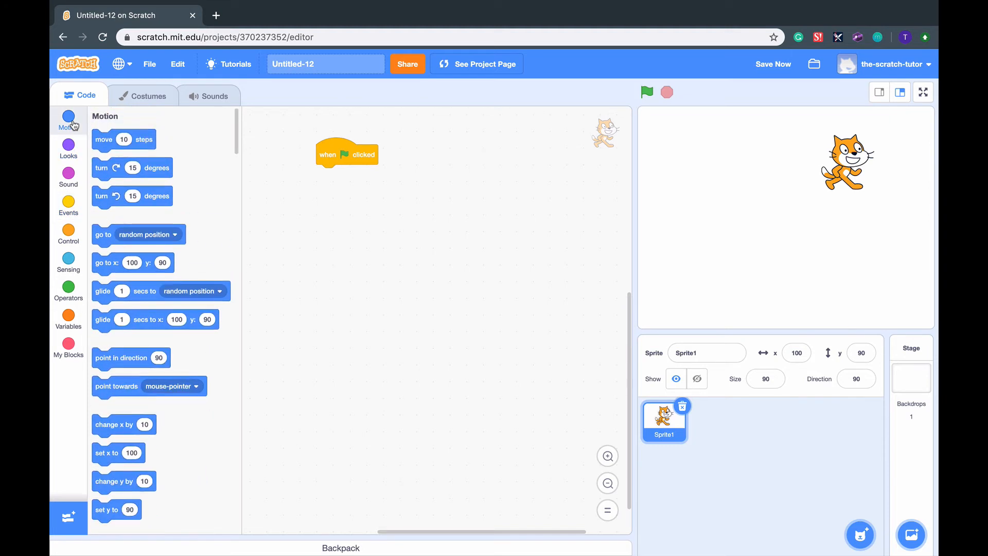
drag(124, 139, 287, 173)
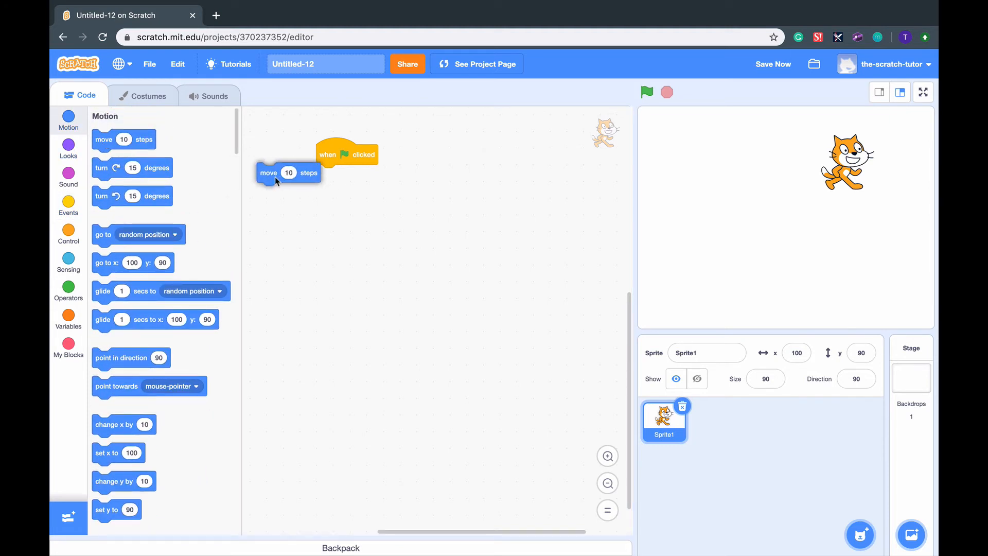
drag(268, 173, 327, 175)
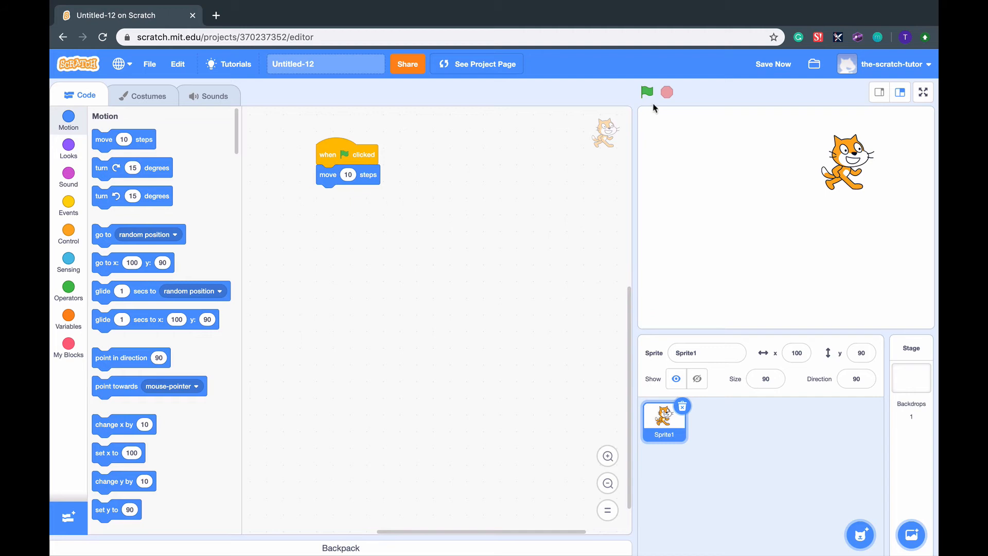
Run the green-flag script twice to move the cat to x 140, then dismantle it.
click(646, 93)
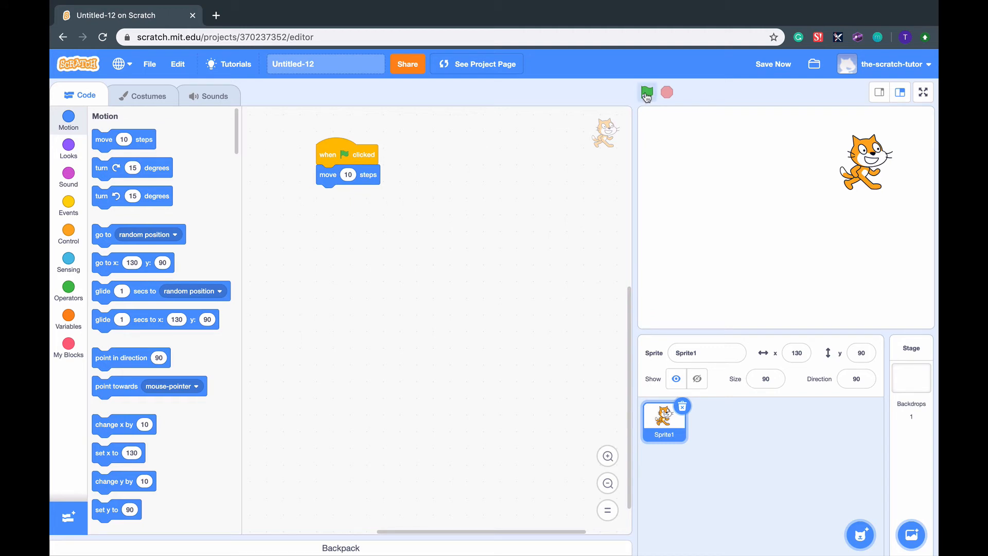
click(646, 93)
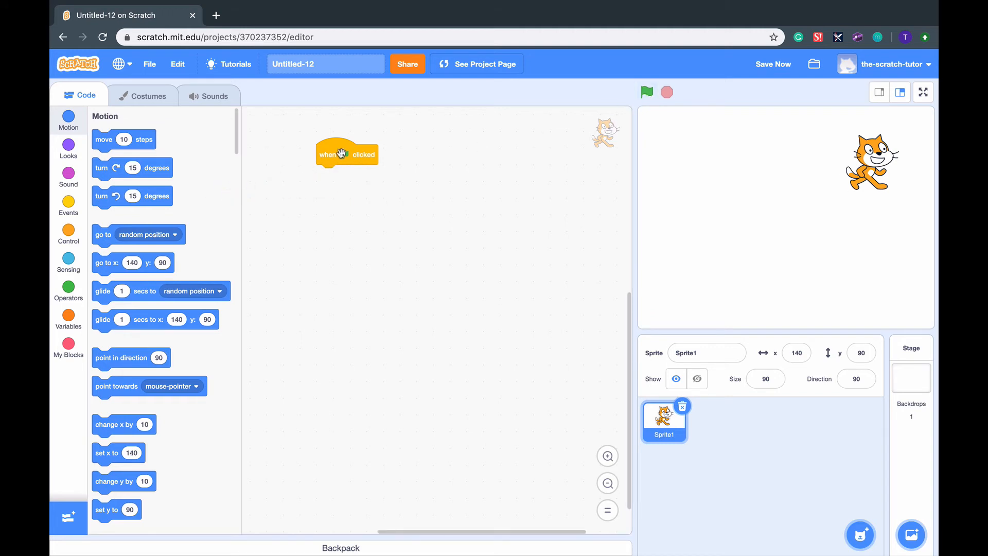
click(68, 205)
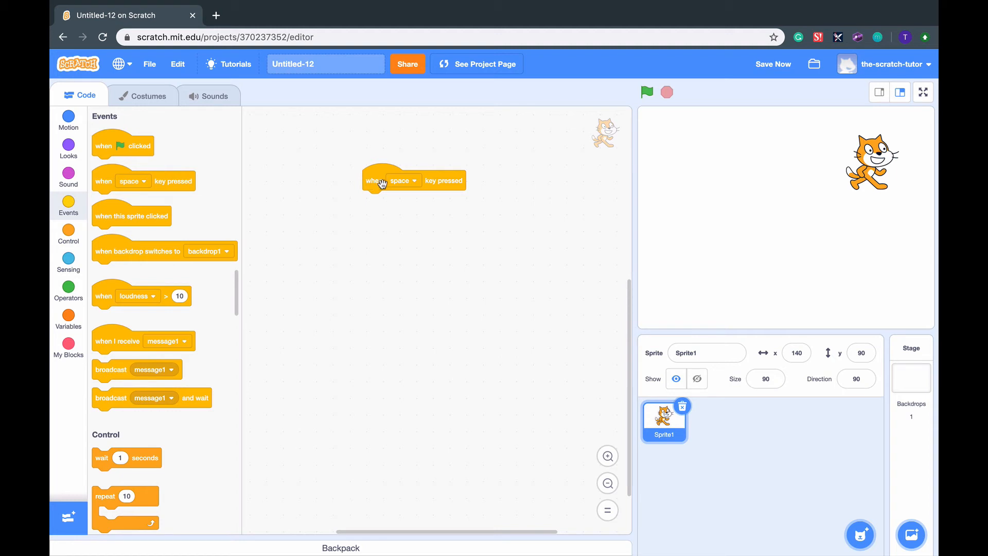
Set the key-press hat to right arrow, attach change x by 10, and test it on the stage.
click(403, 181)
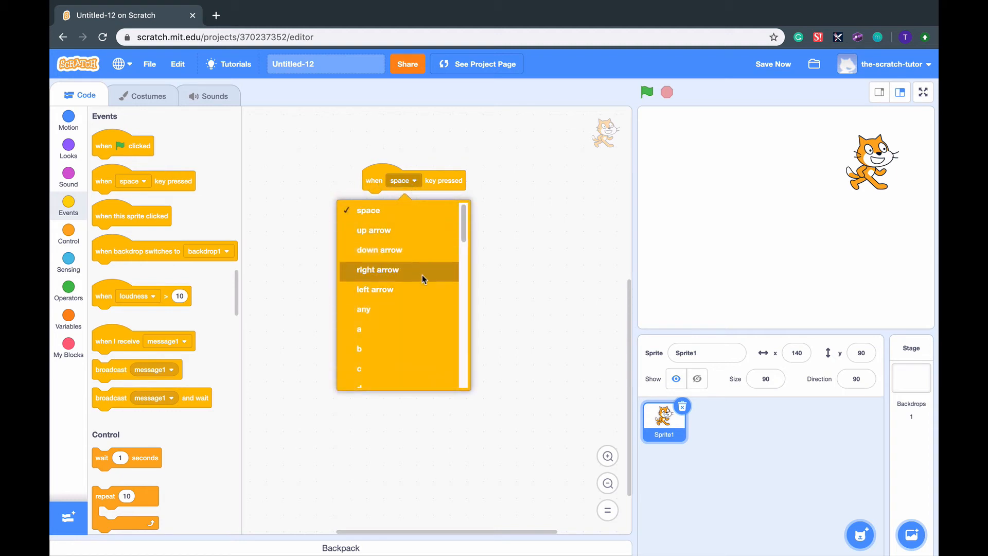
click(378, 270)
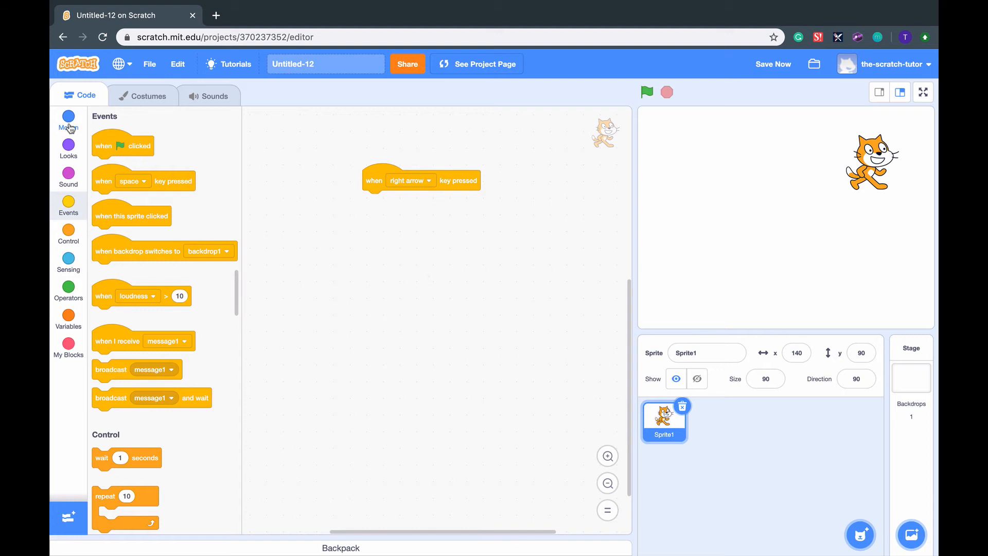
click(68, 119)
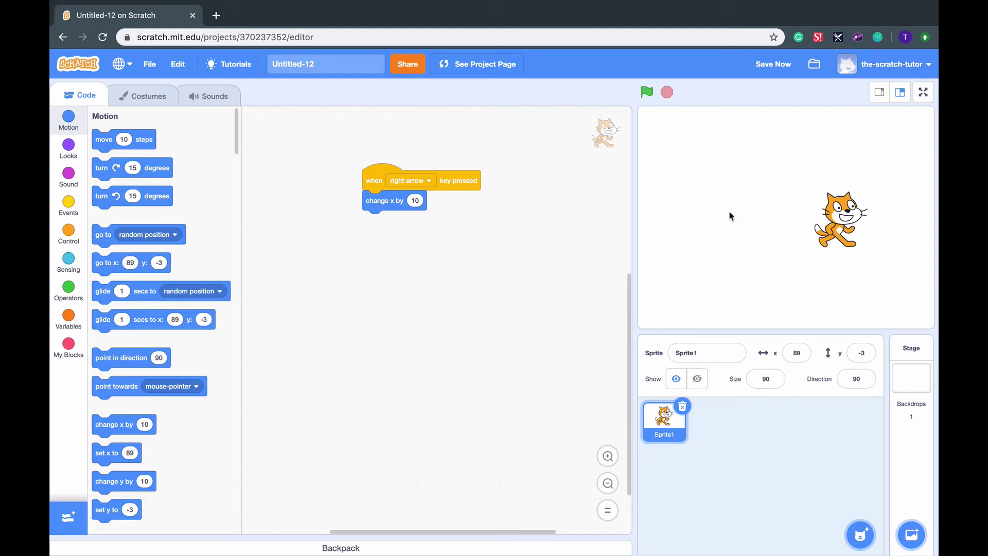
click(68, 205)
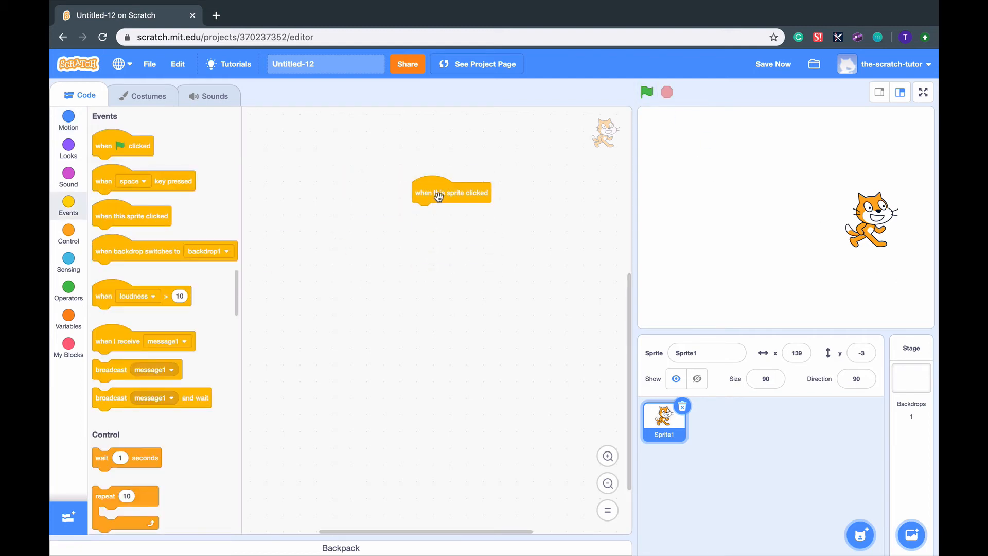
mouse_move(72, 110)
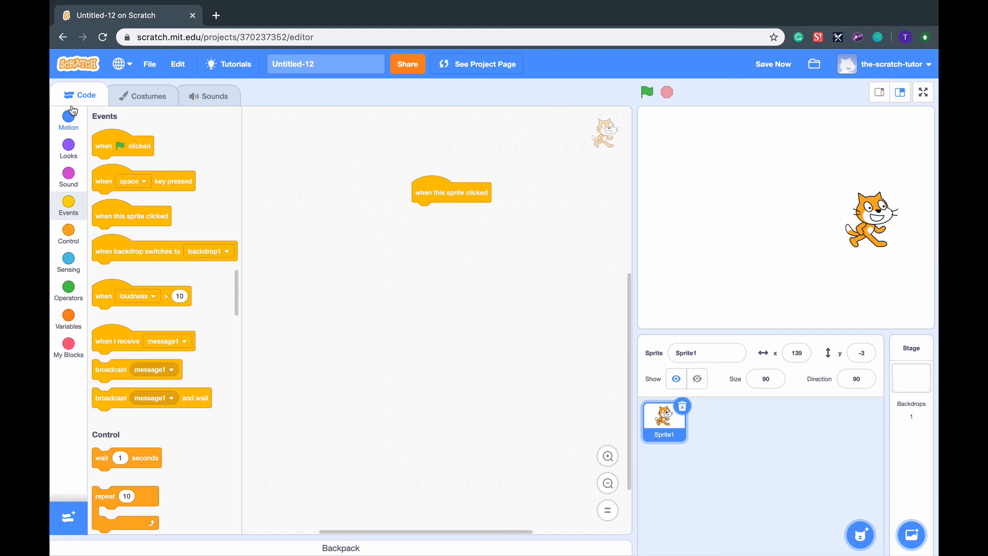
Attach a turn right 15 degrees block under the when this sprite clicked hat.
click(68, 120)
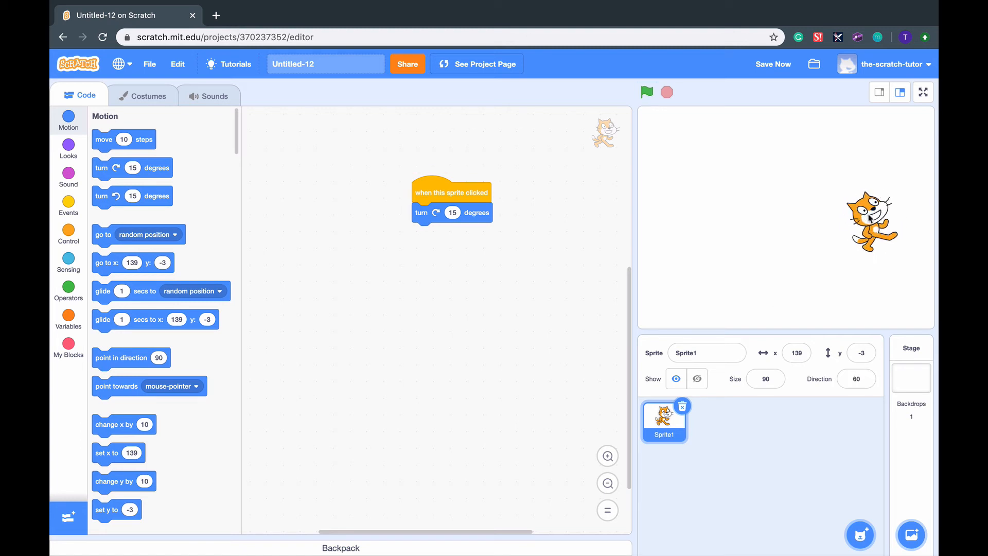
Run the forever loop with move 10 steps and if on edge bounce, then stop it.
click(68, 234)
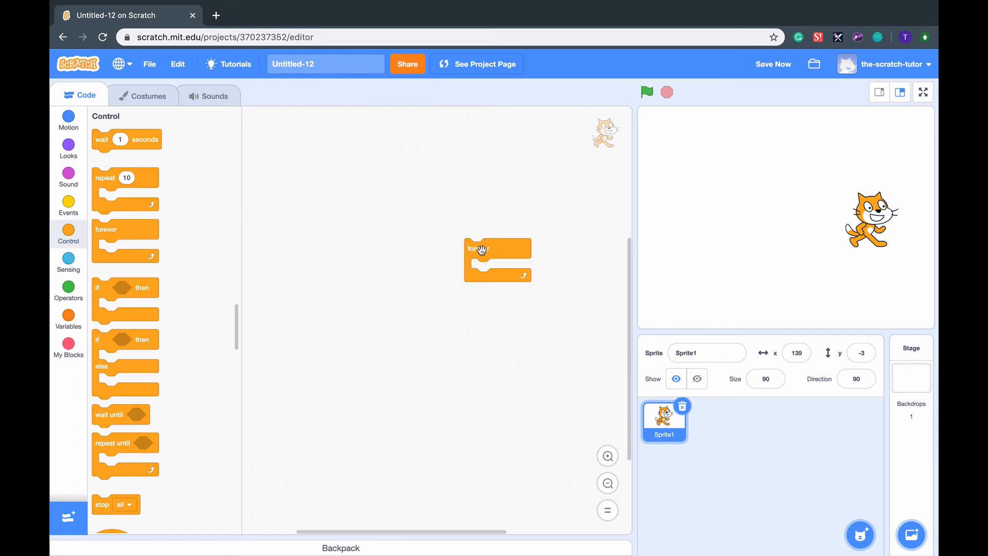
click(68, 119)
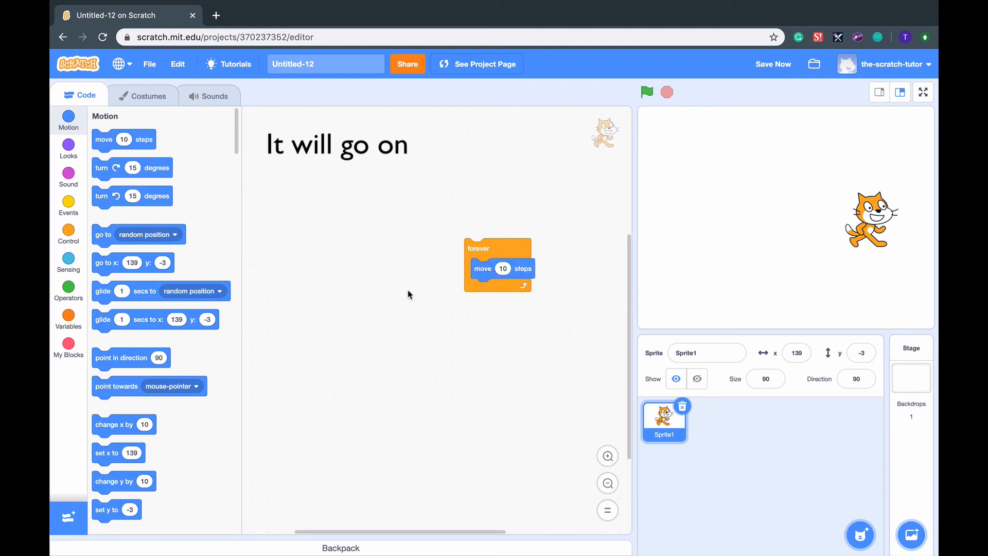
scroll(down, 3)
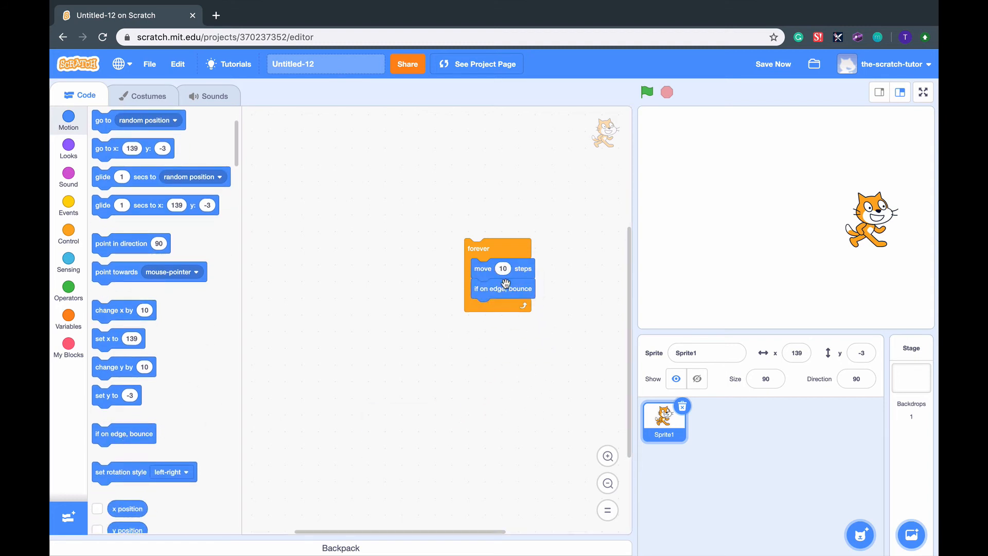
mouse_move(523, 271)
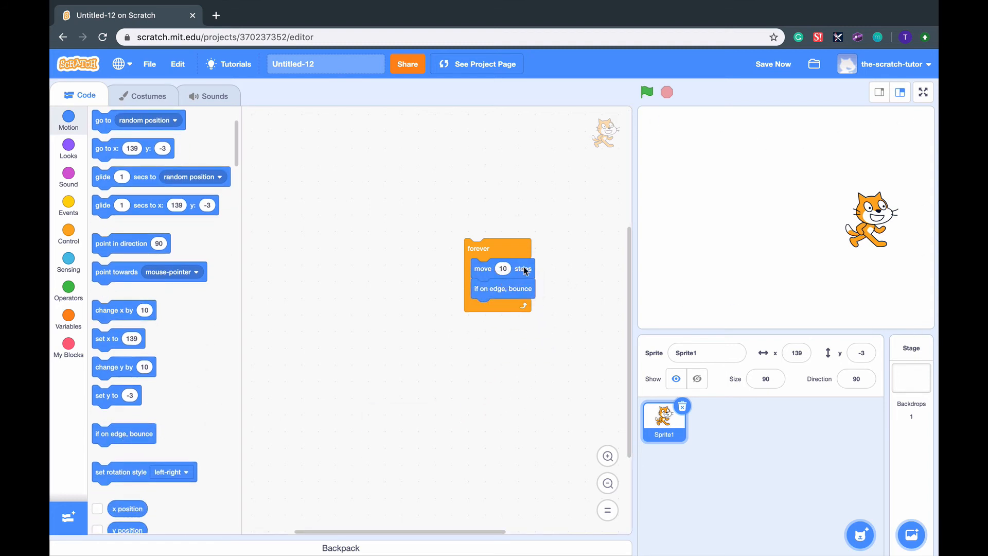
click(646, 92)
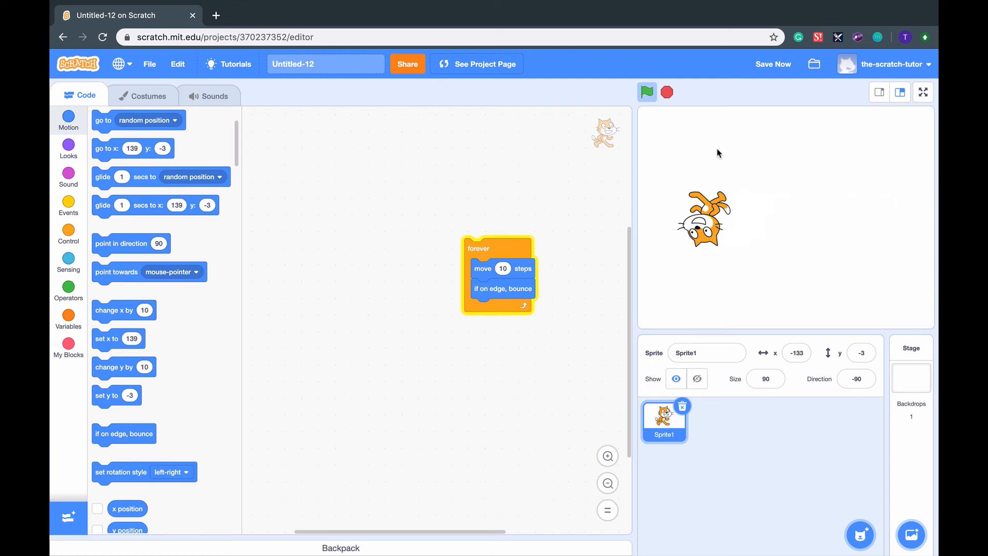
click(666, 92)
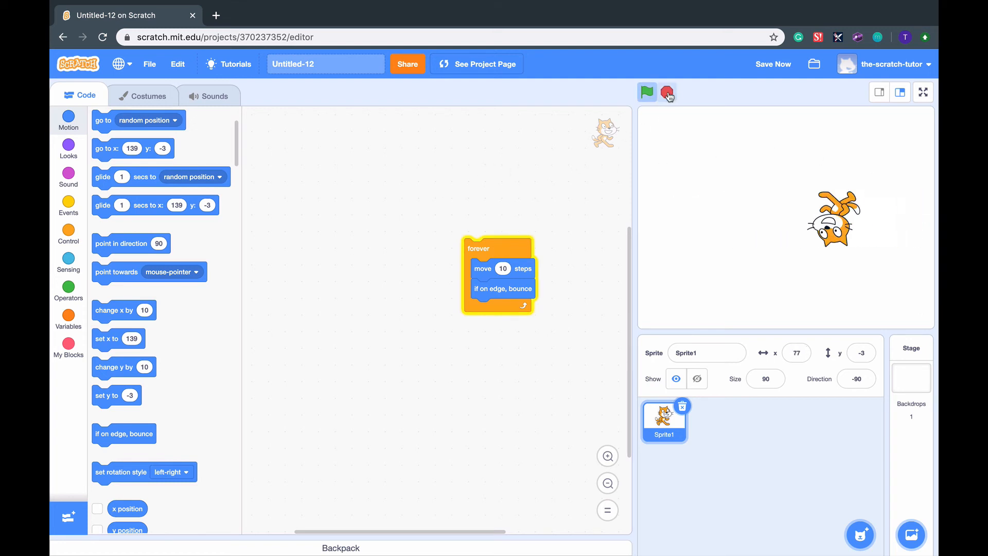
click(667, 92)
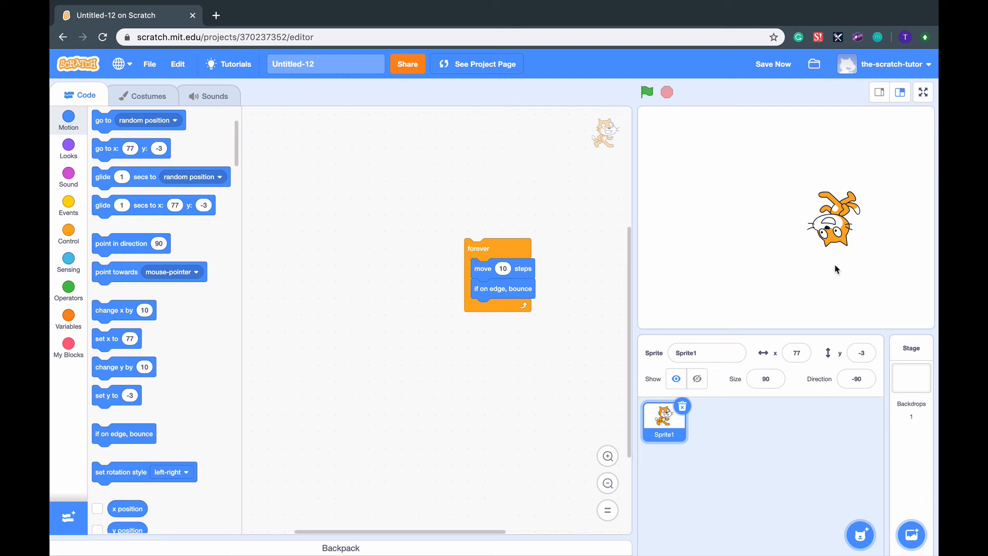
mouse_move(137, 437)
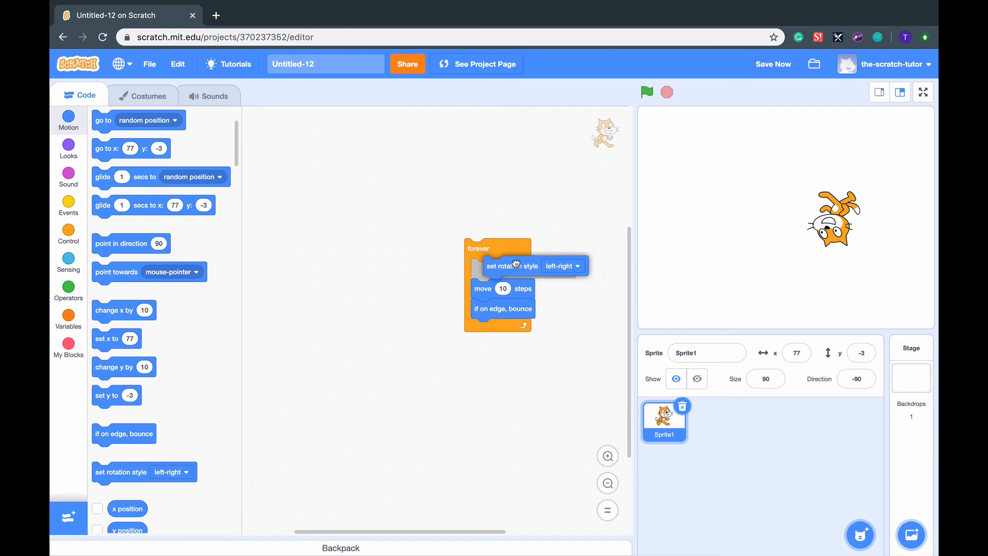
Add set rotation style left-right to keep the cat upright, run the loop again and stop it.
click(646, 92)
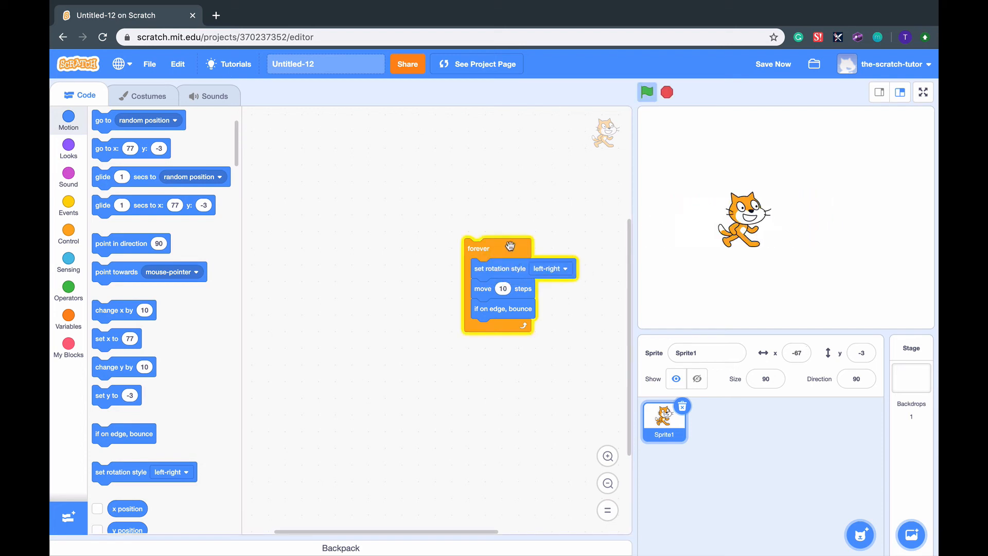
click(646, 91)
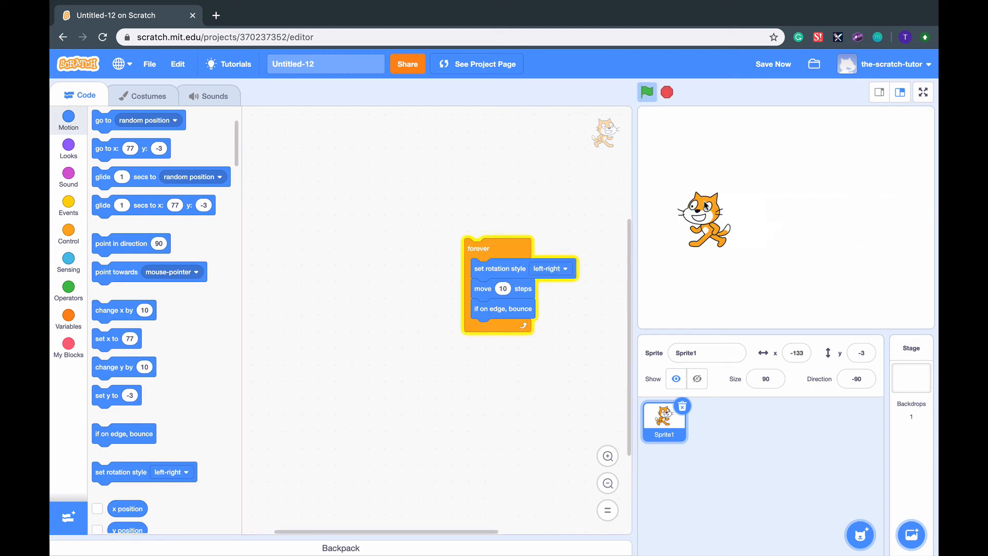
click(647, 91)
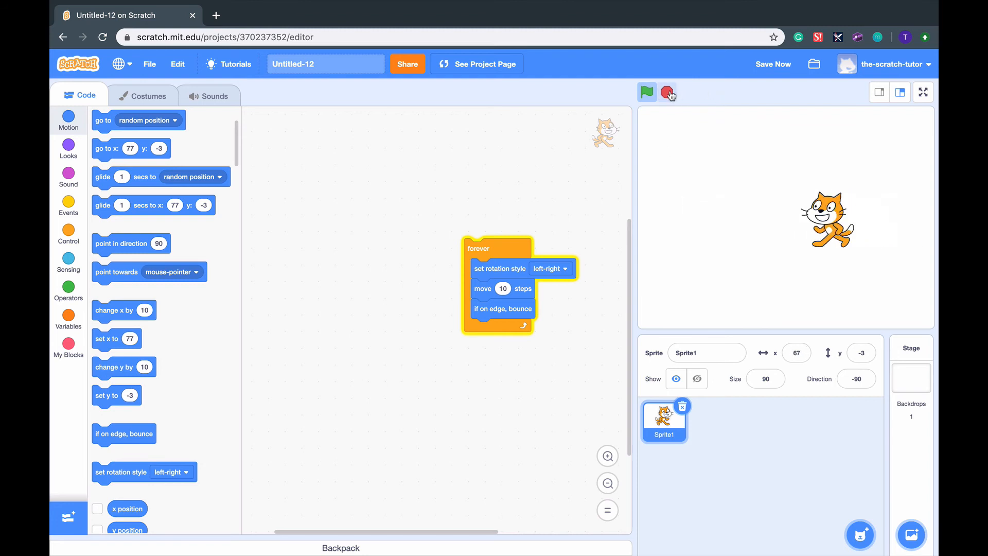
click(68, 234)
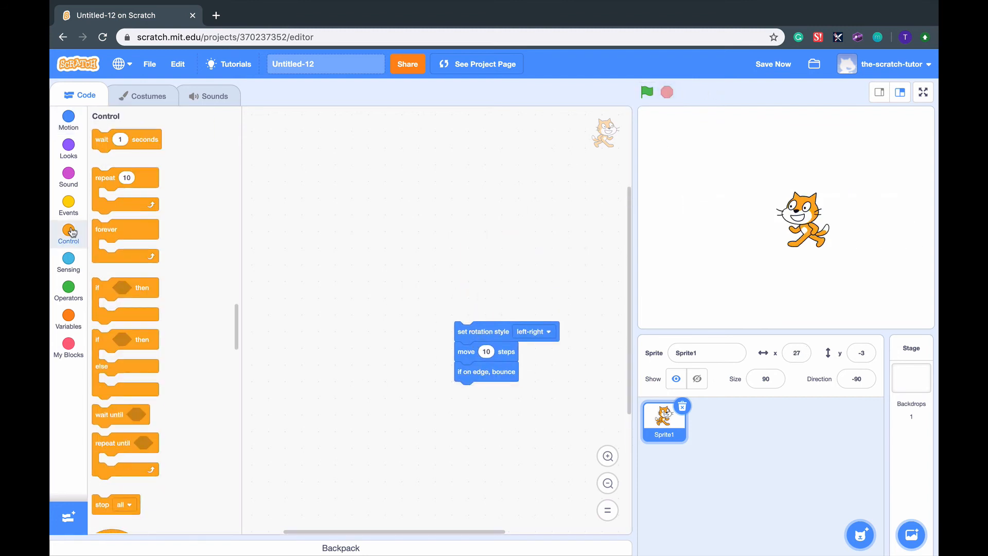
mouse_move(107, 159)
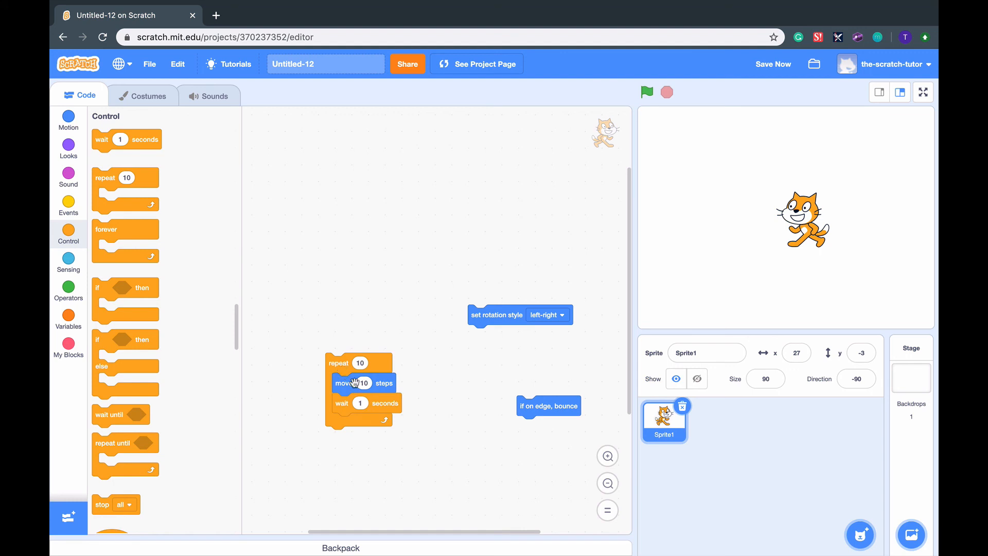
mouse_move(401, 397)
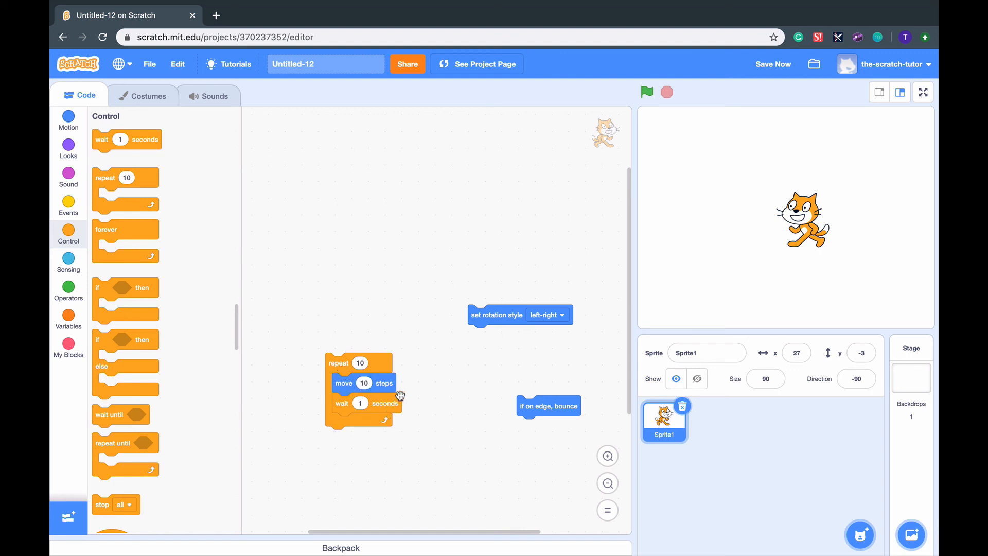
mouse_move(460, 344)
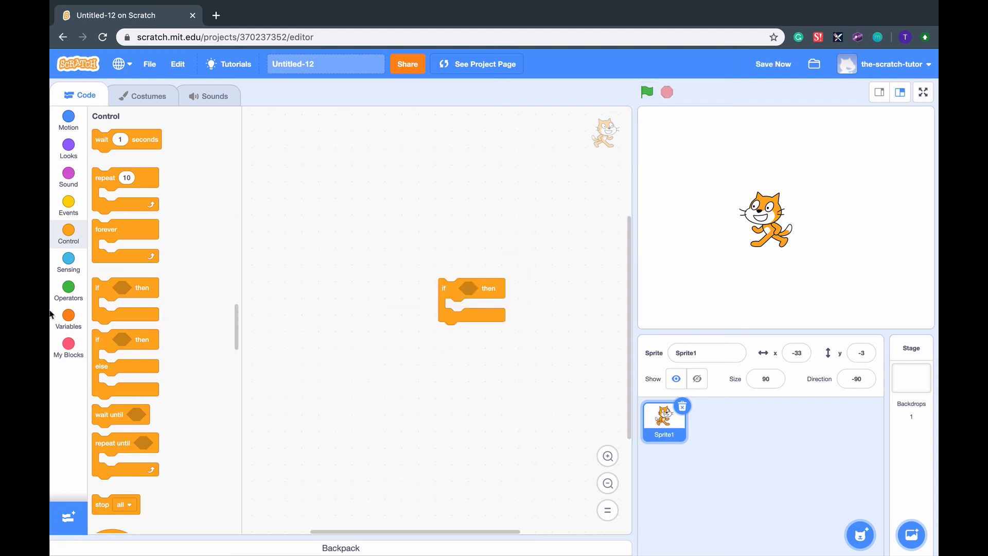
Make touching color ? the if-then condition and place move 10 steps inside it.
click(68, 292)
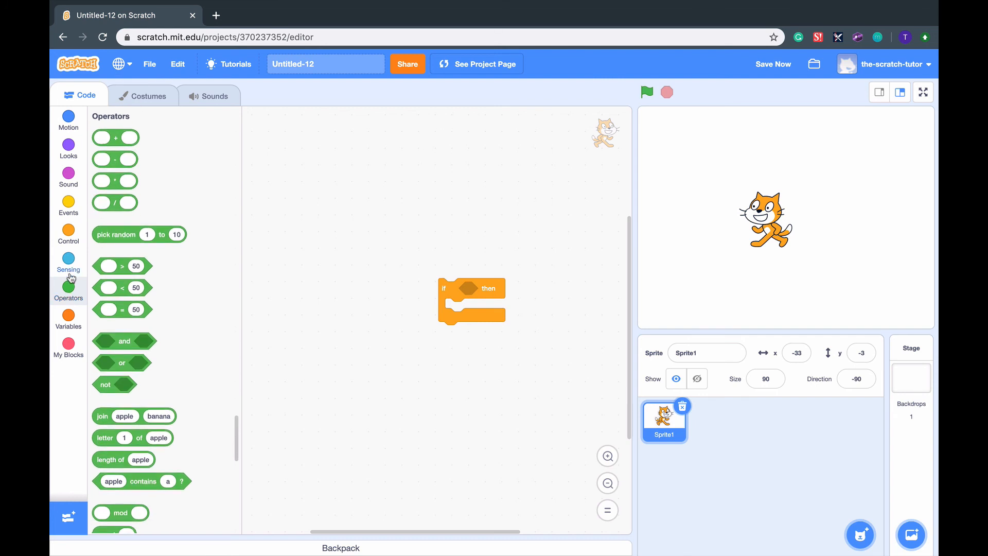
click(68, 263)
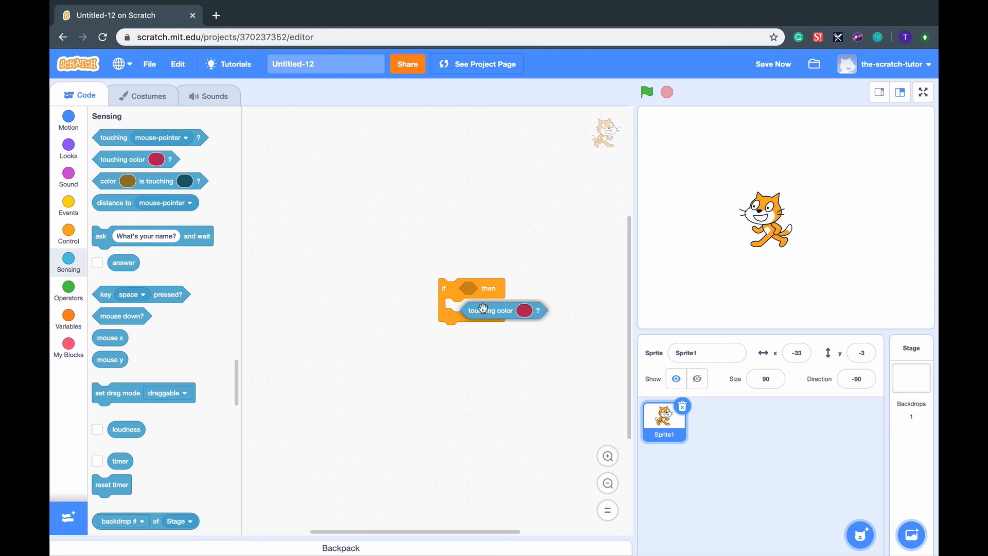
click(524, 310)
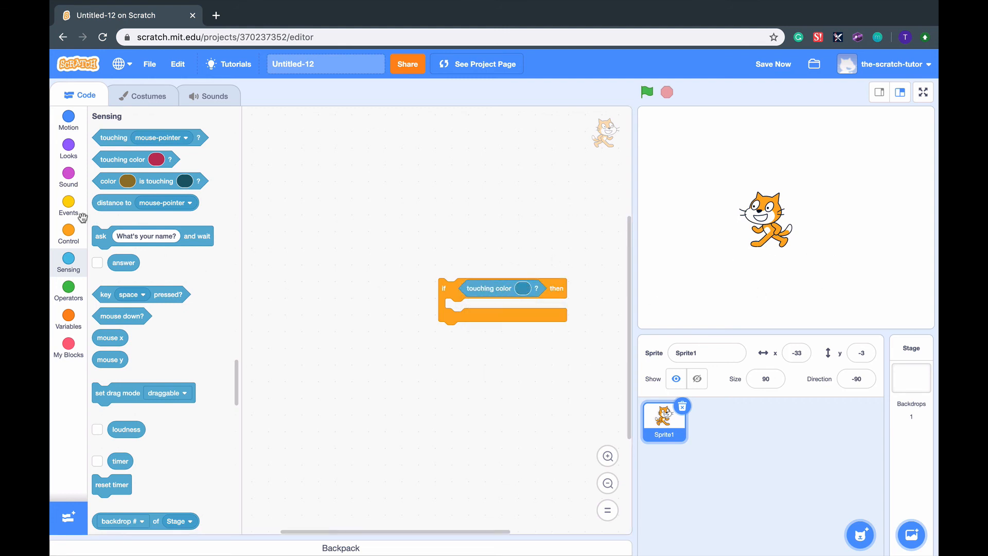
click(68, 119)
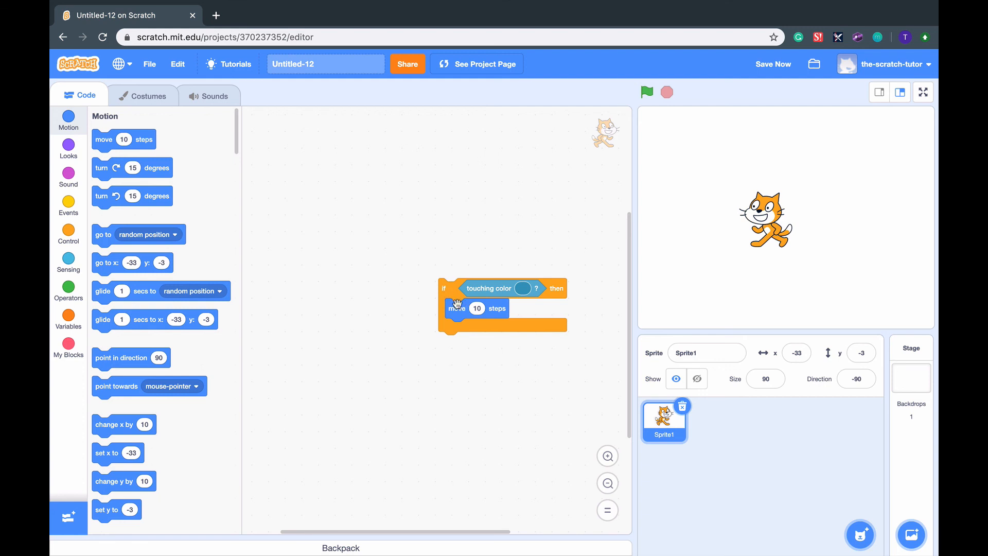
click(646, 92)
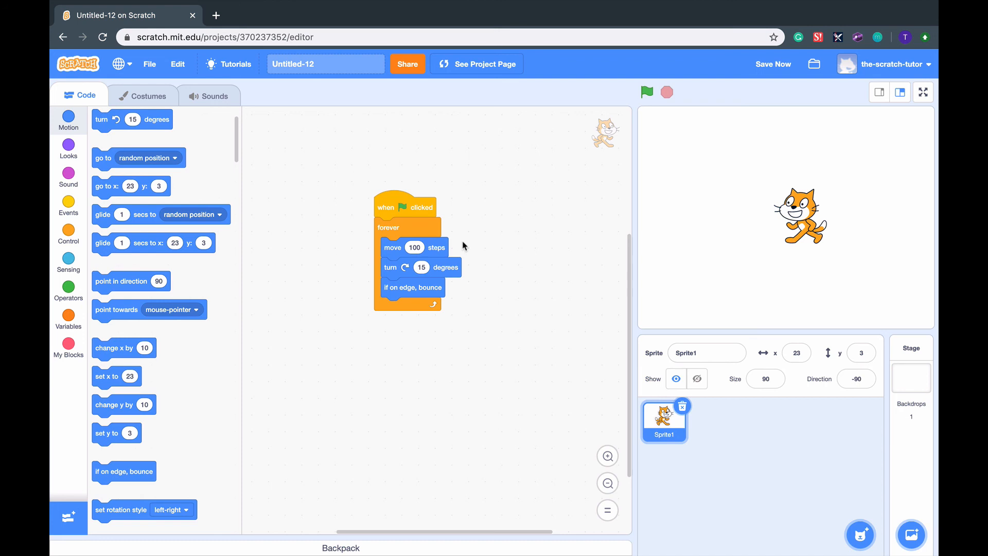
mouse_move(445, 367)
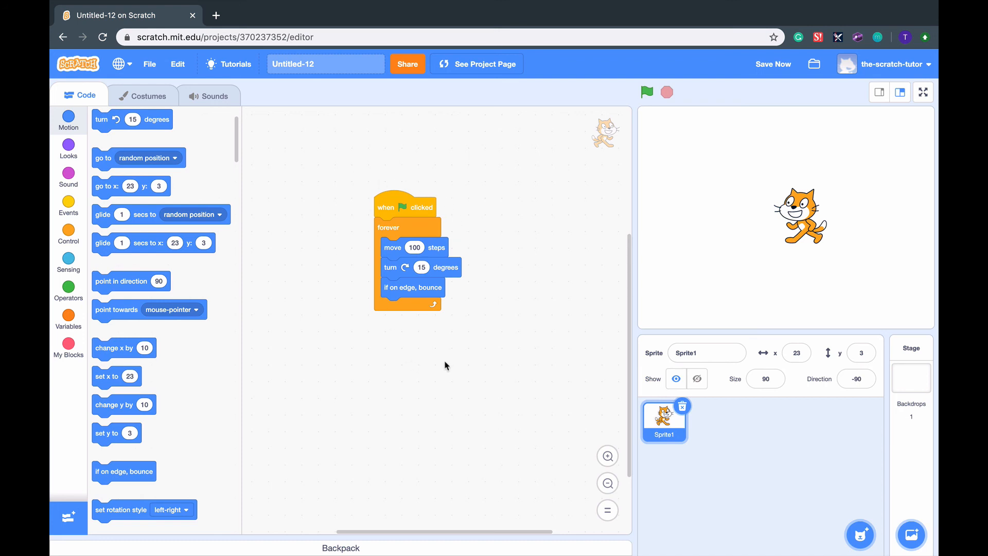
Start the green-flag forever script so the cat moves 100 steps, turns 15 degrees and bounces off edges.
click(646, 92)
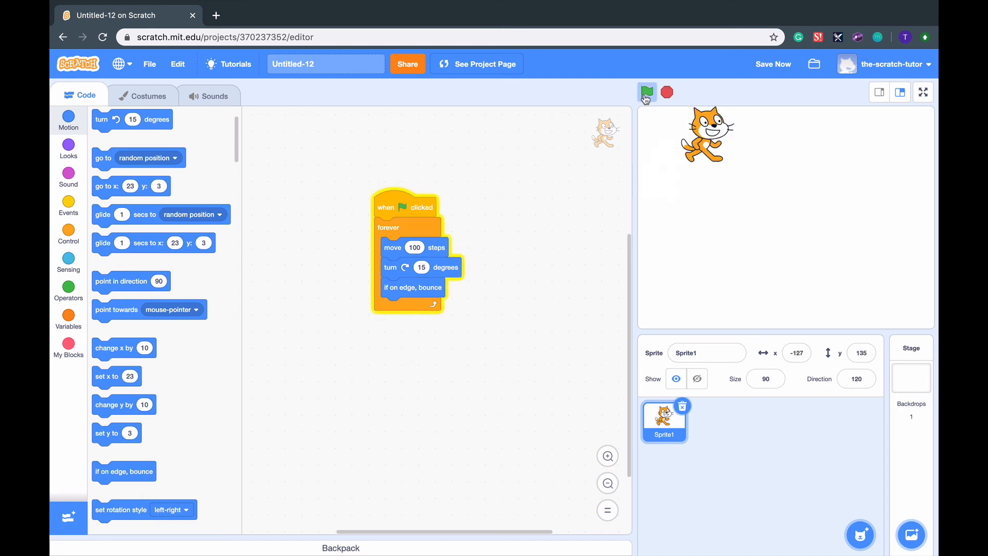
click(647, 92)
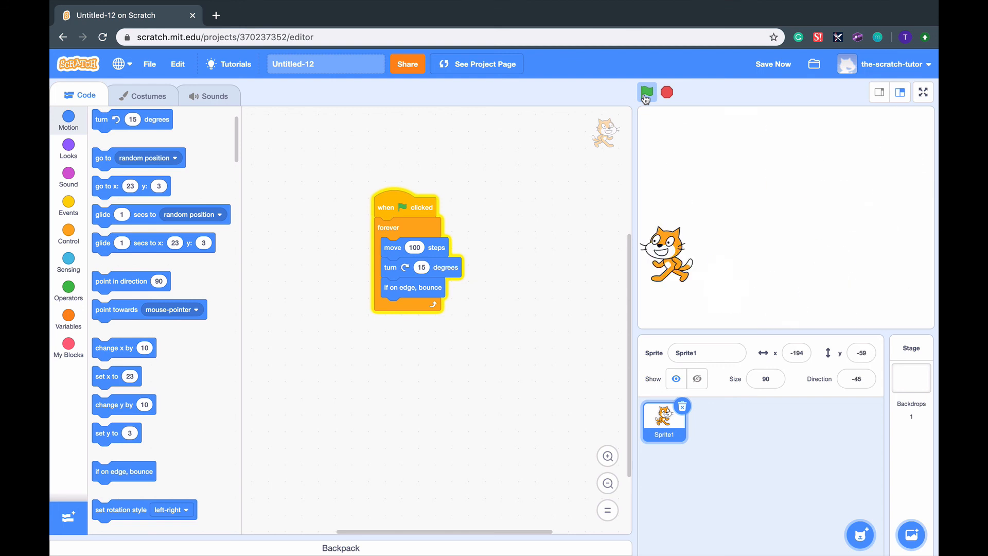
click(646, 93)
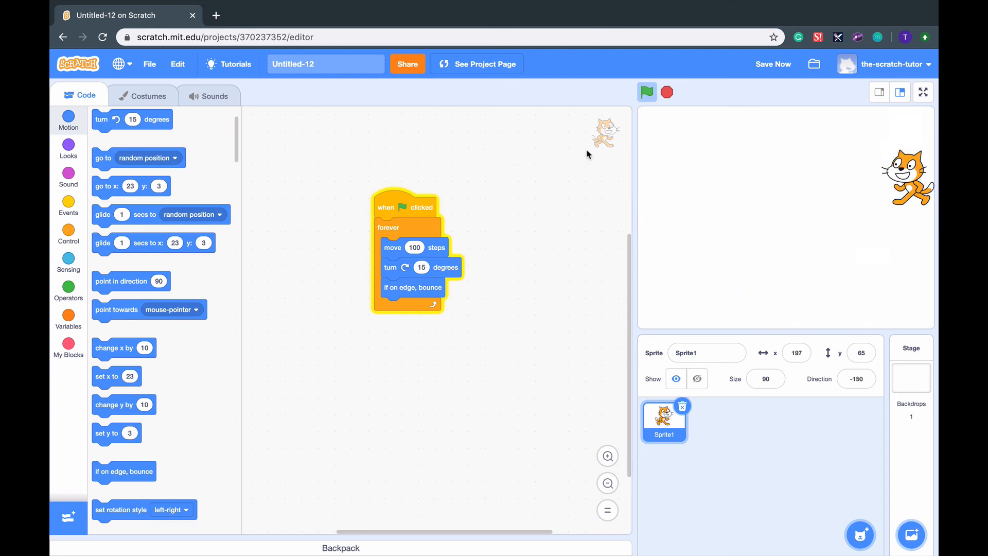
click(647, 92)
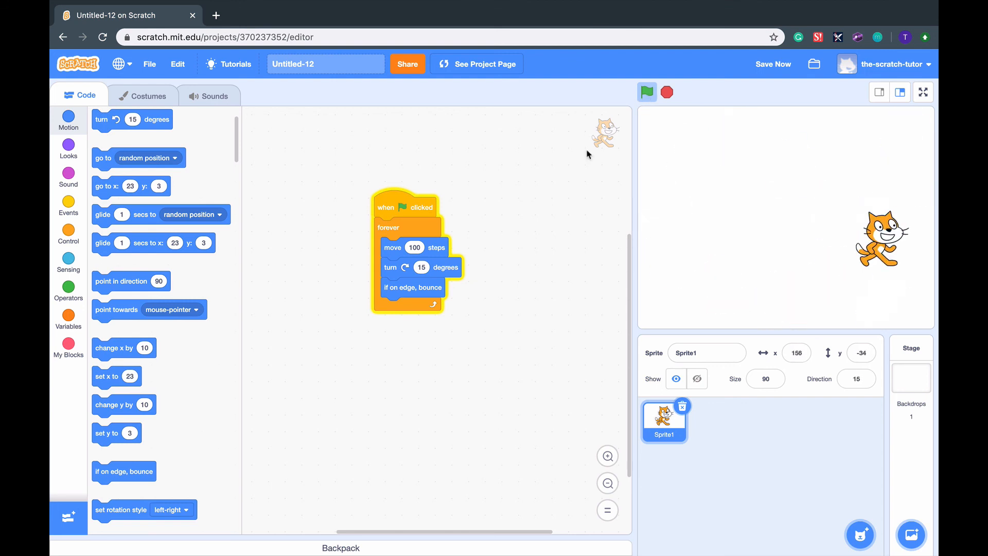
click(646, 92)
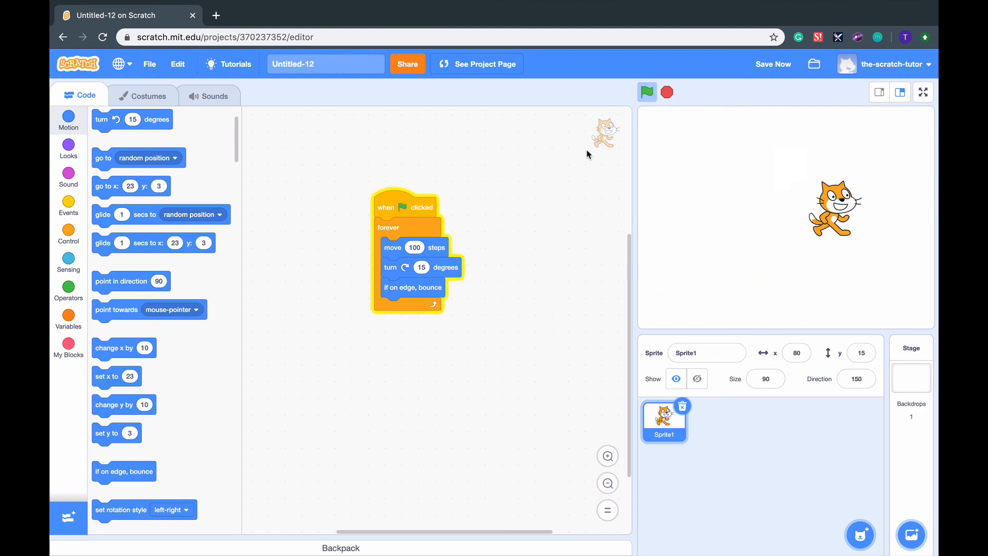
click(646, 92)
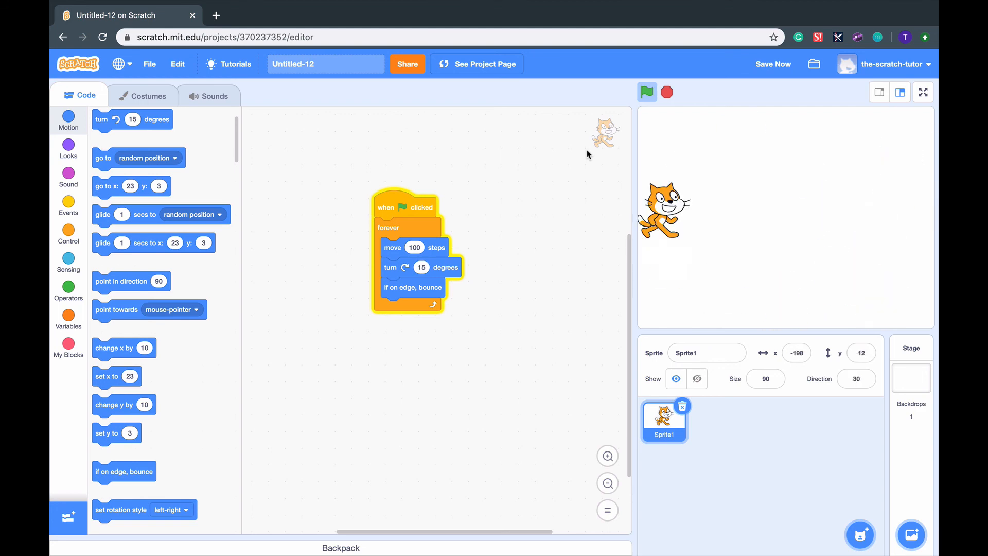